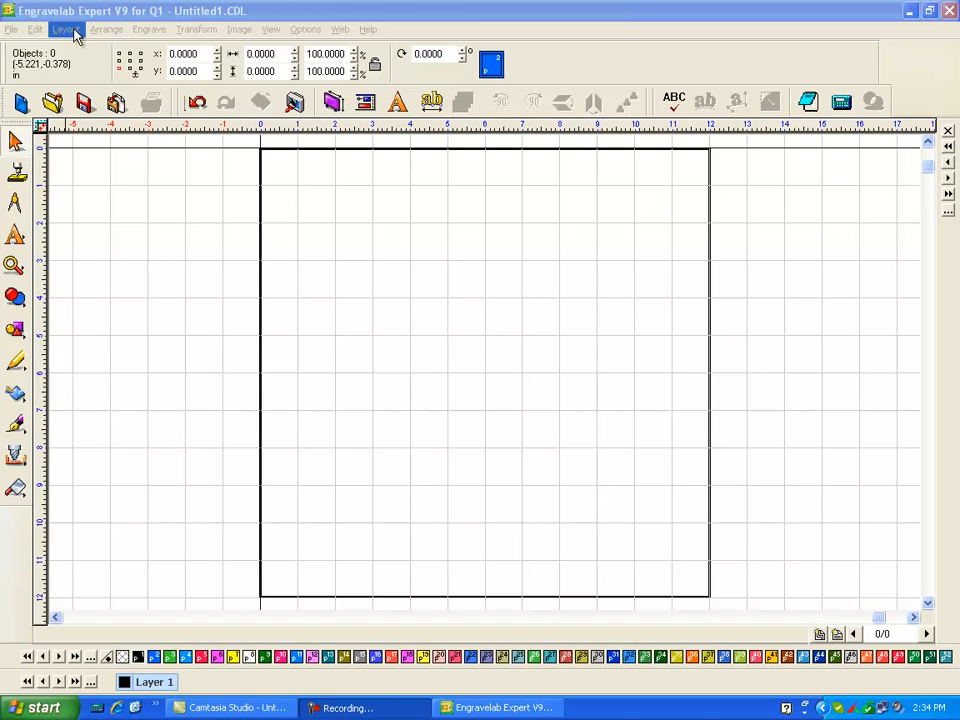
# Set the plate size to 5 inches wide by 3 inches tall via Layout > Plate Size
pyautogui.click(66, 30)
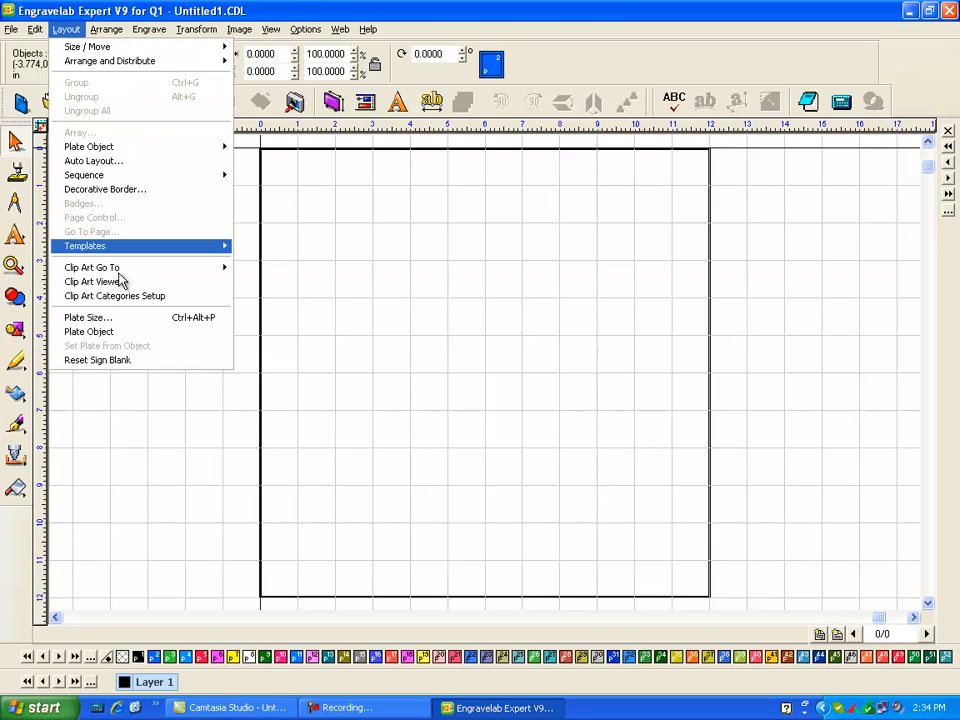
pyautogui.moveTo(88, 316)
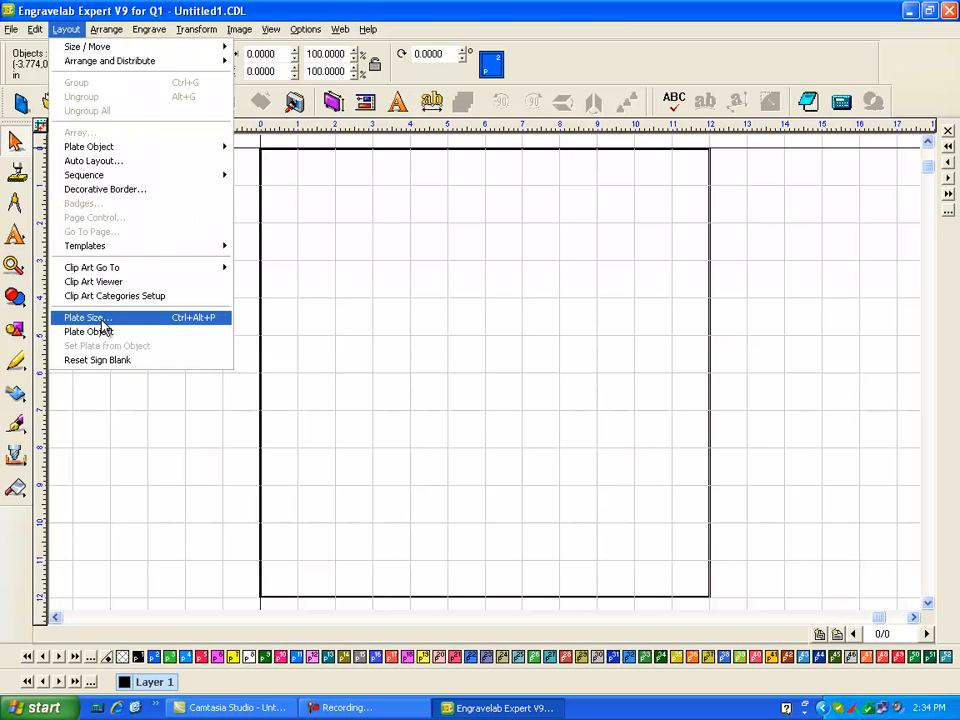
pyautogui.click(84, 316)
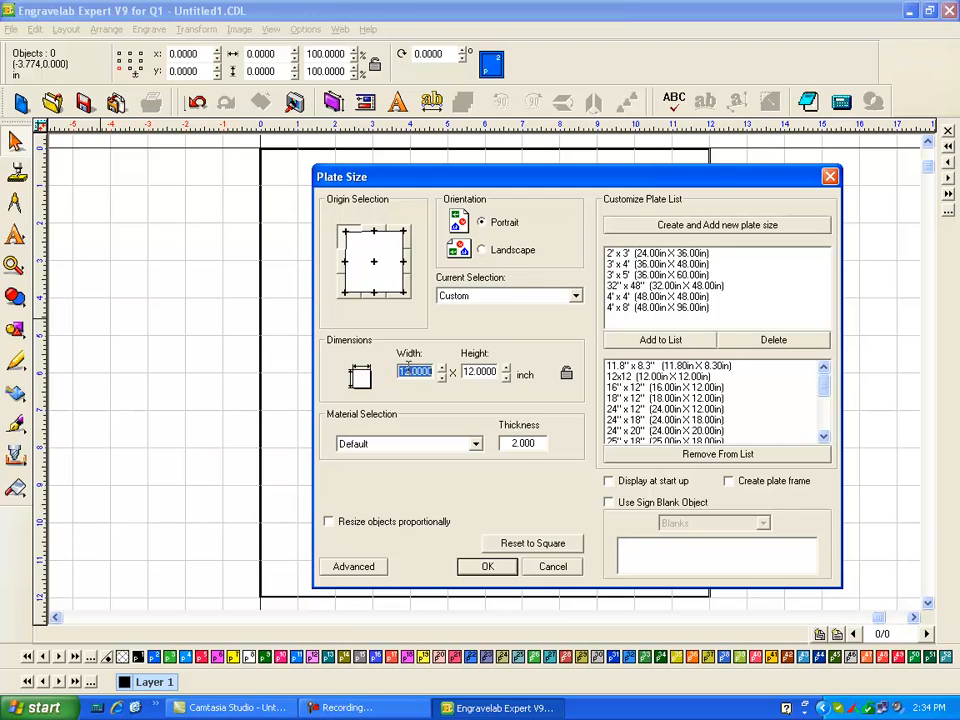
pyautogui.write('5')
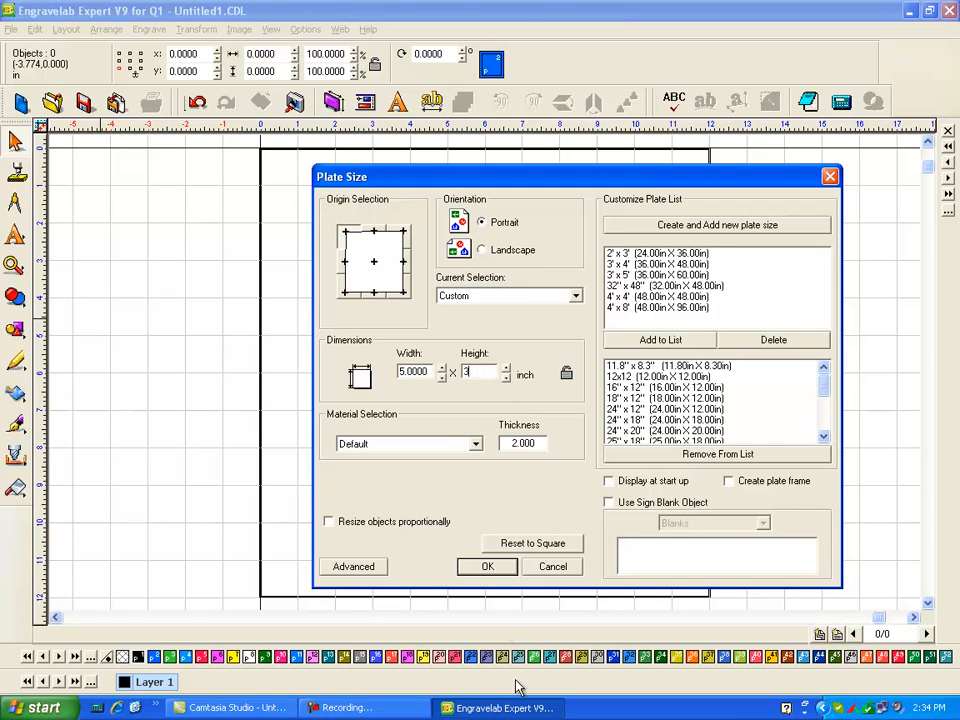
pyautogui.click(488, 566)
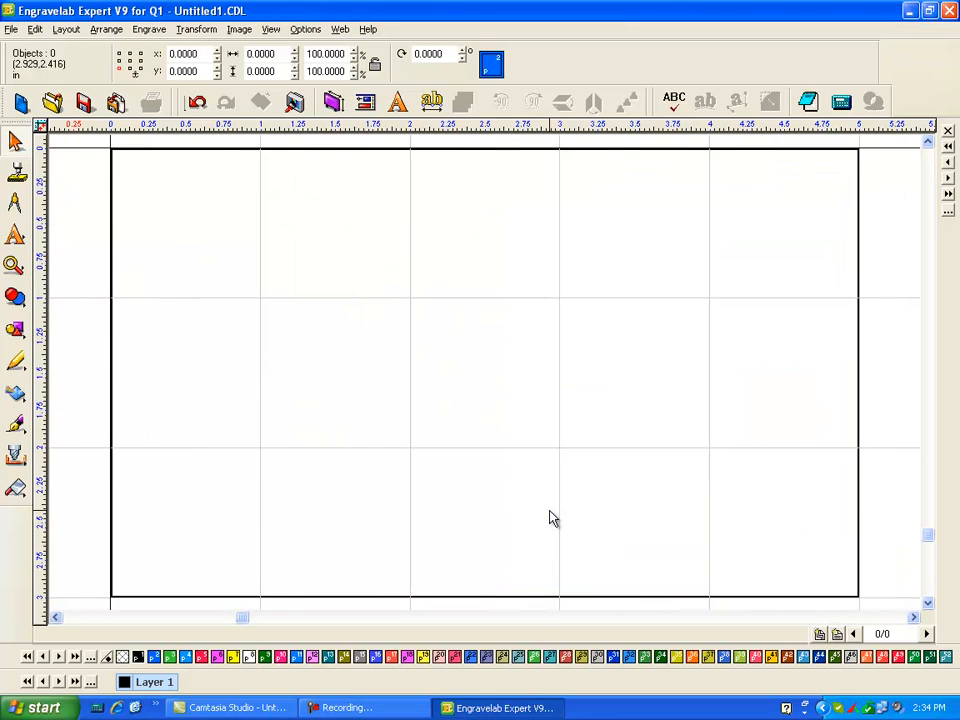
pyautogui.moveTo(224, 244)
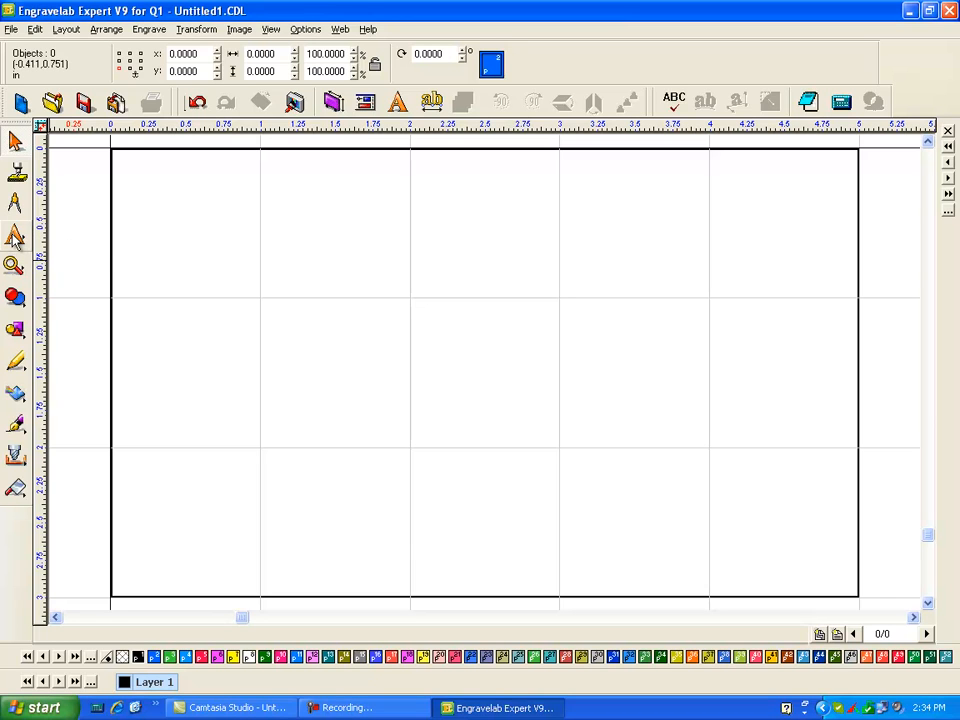
# Start Text Compose on the plate and choose the Q1E F3 Script D-L Connect font
pyautogui.click(16, 204)
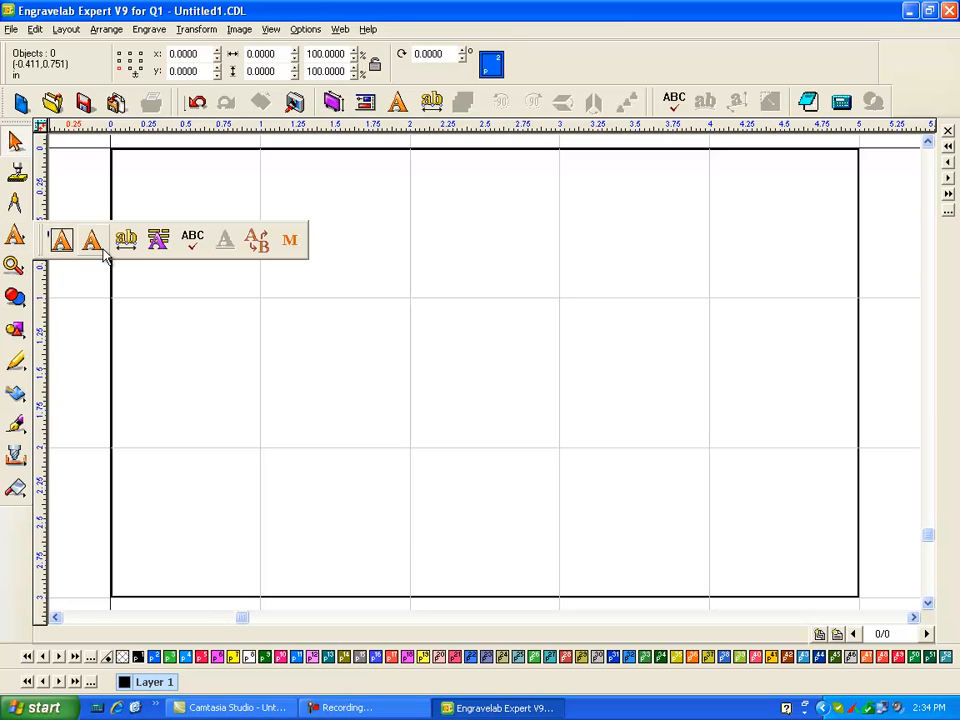
pyautogui.moveTo(92, 240)
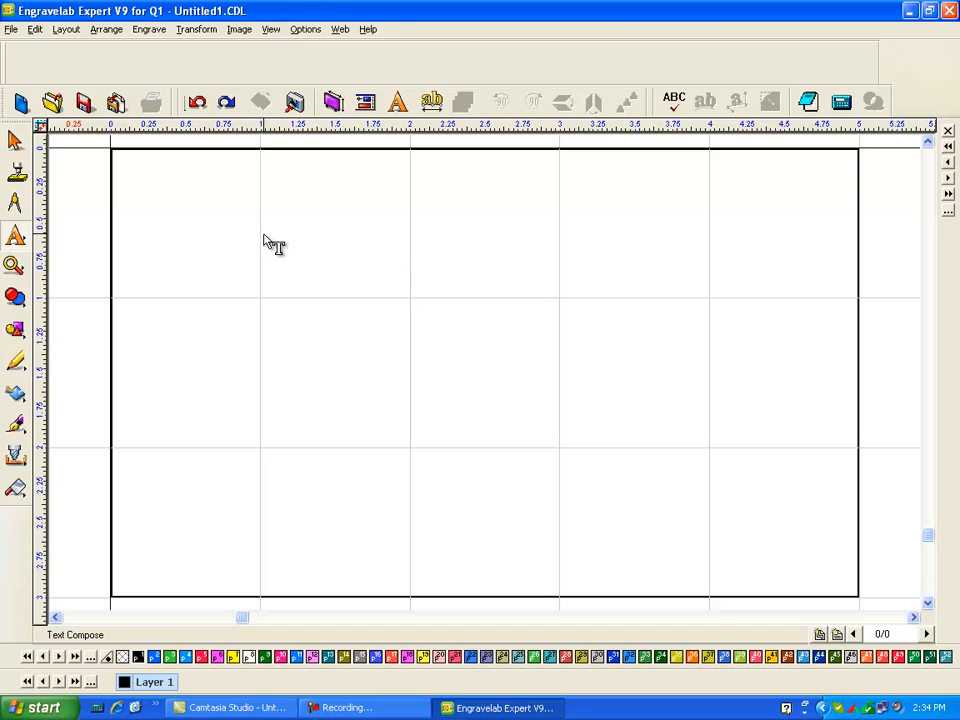
pyautogui.click(264, 228)
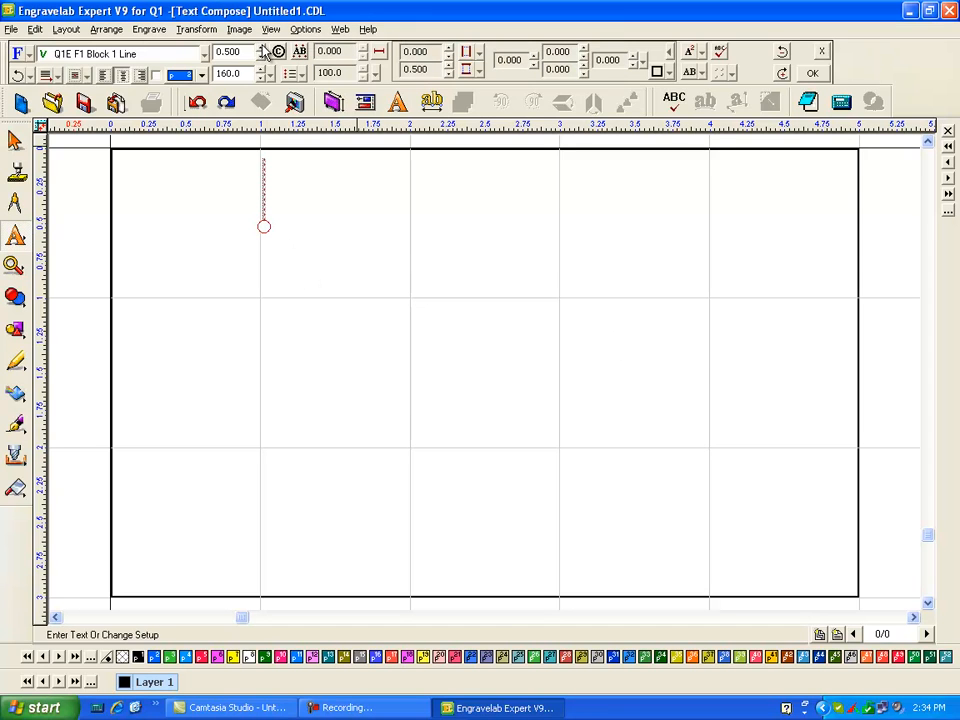
pyautogui.click(204, 54)
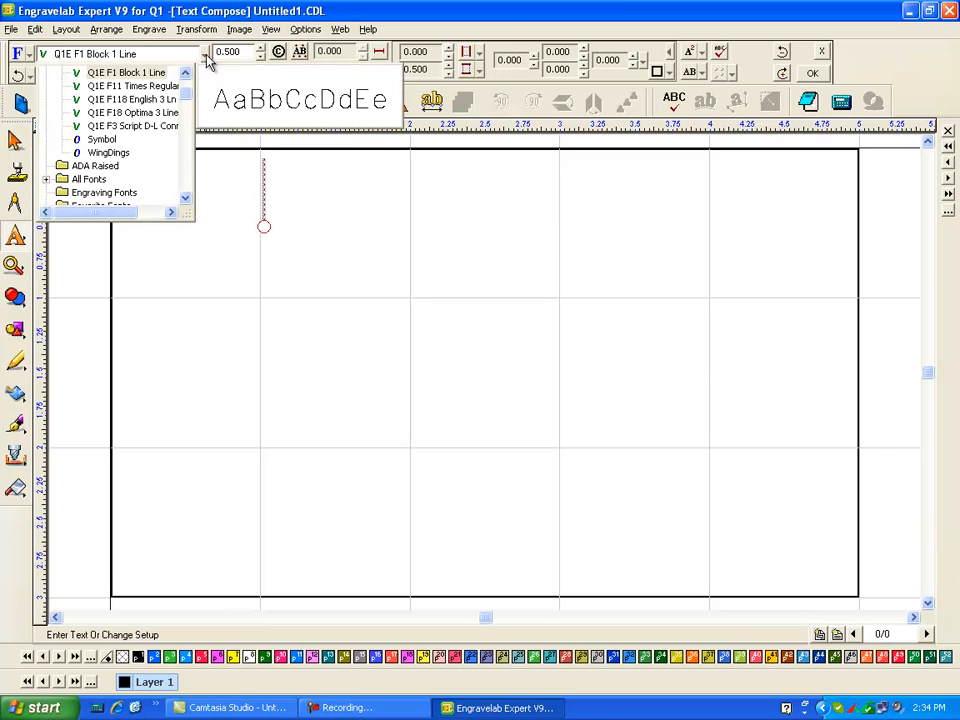
pyautogui.click(130, 124)
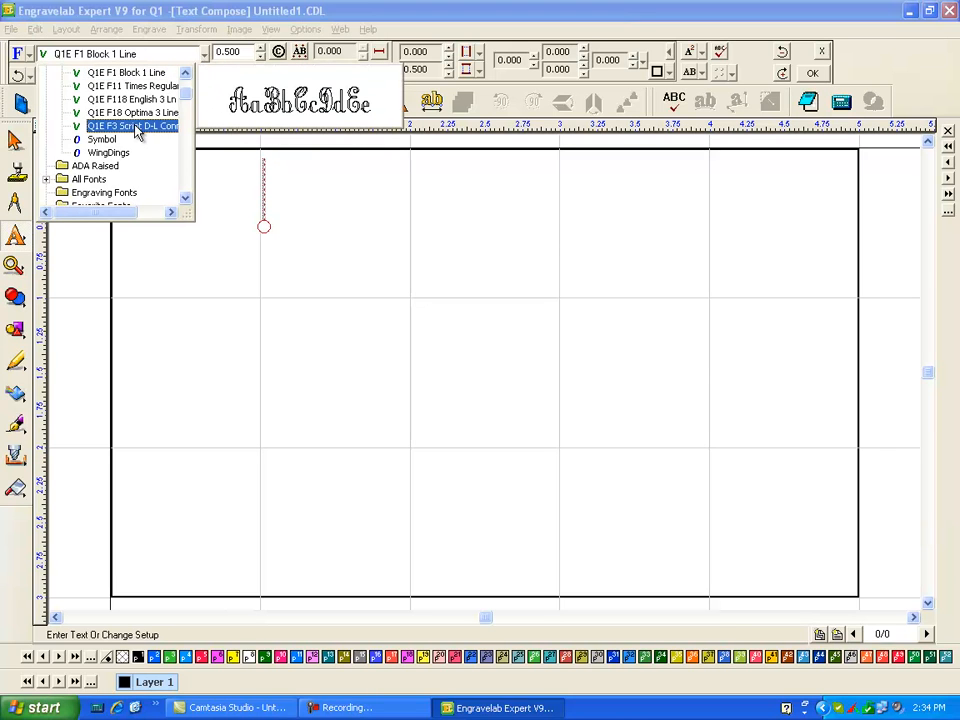
pyautogui.click(132, 124)
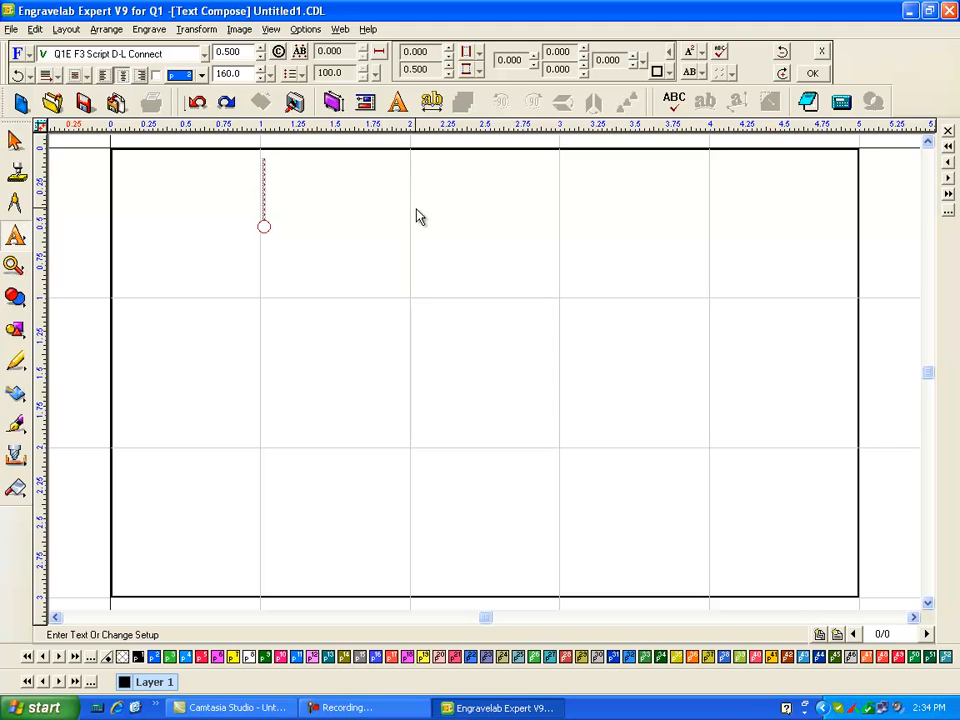
pyautogui.moveTo(492, 272)
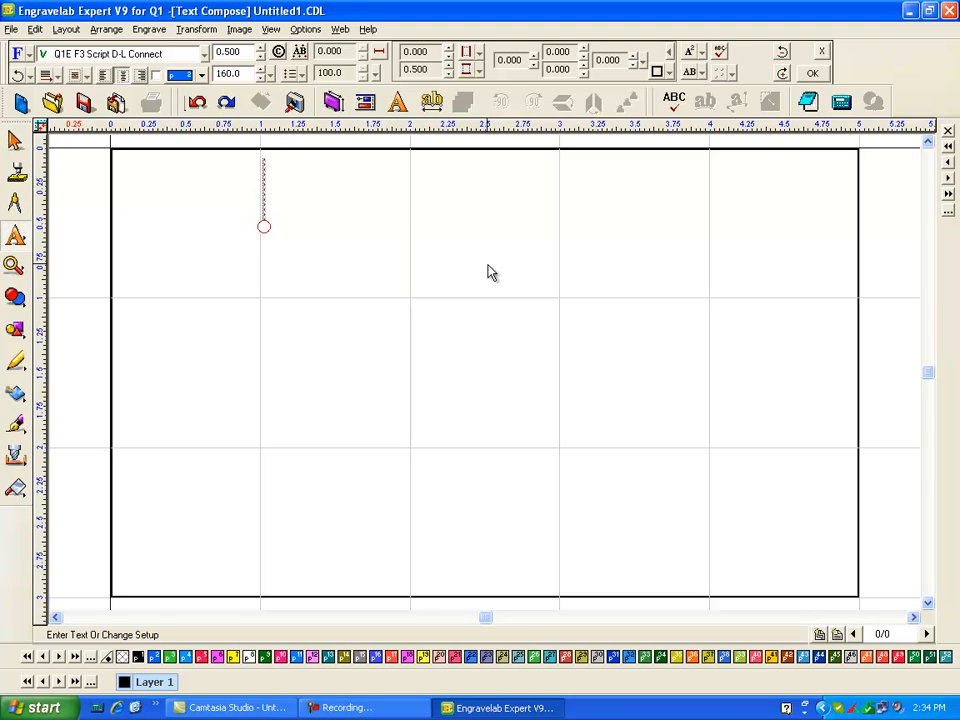
pyautogui.moveTo(760, 52)
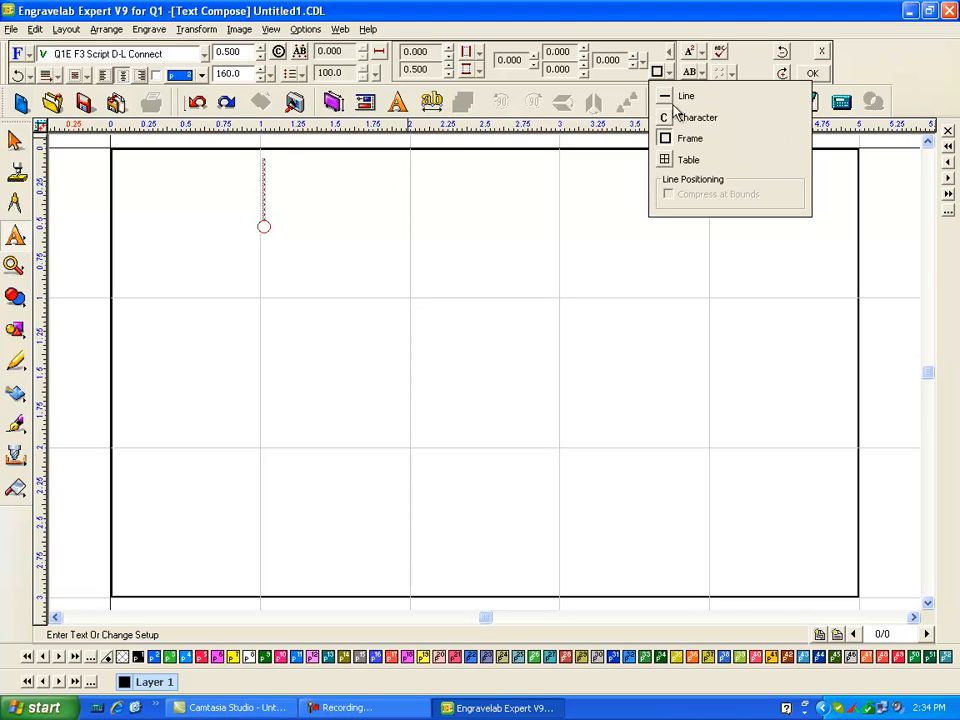
# Switch to frame text and enter the first script line 'This is Line 1'
pyautogui.click(698, 116)
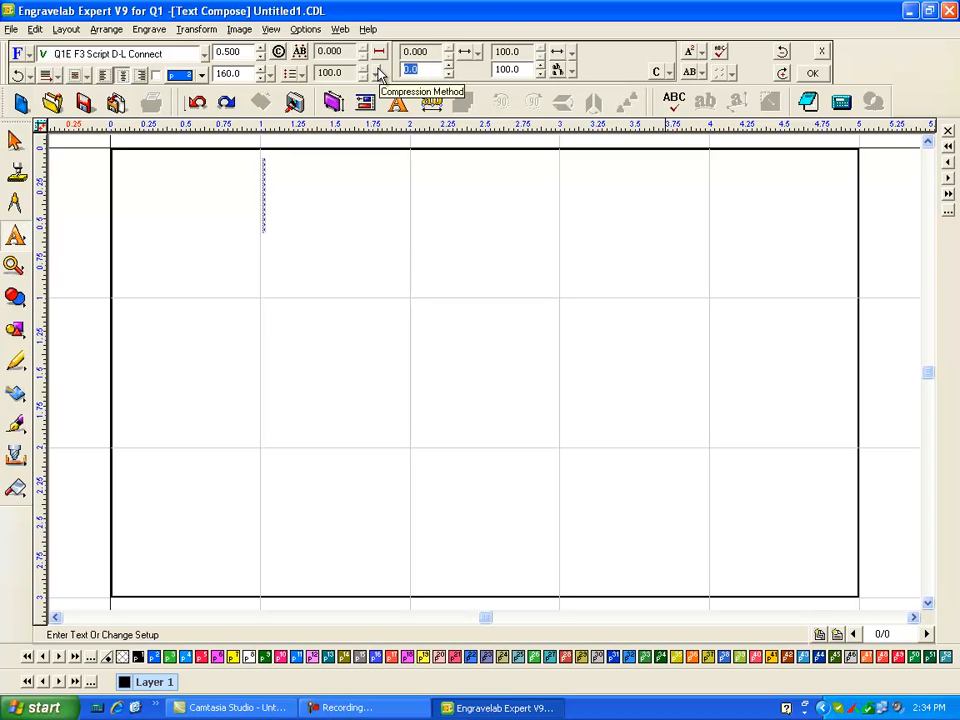
pyautogui.write('15')
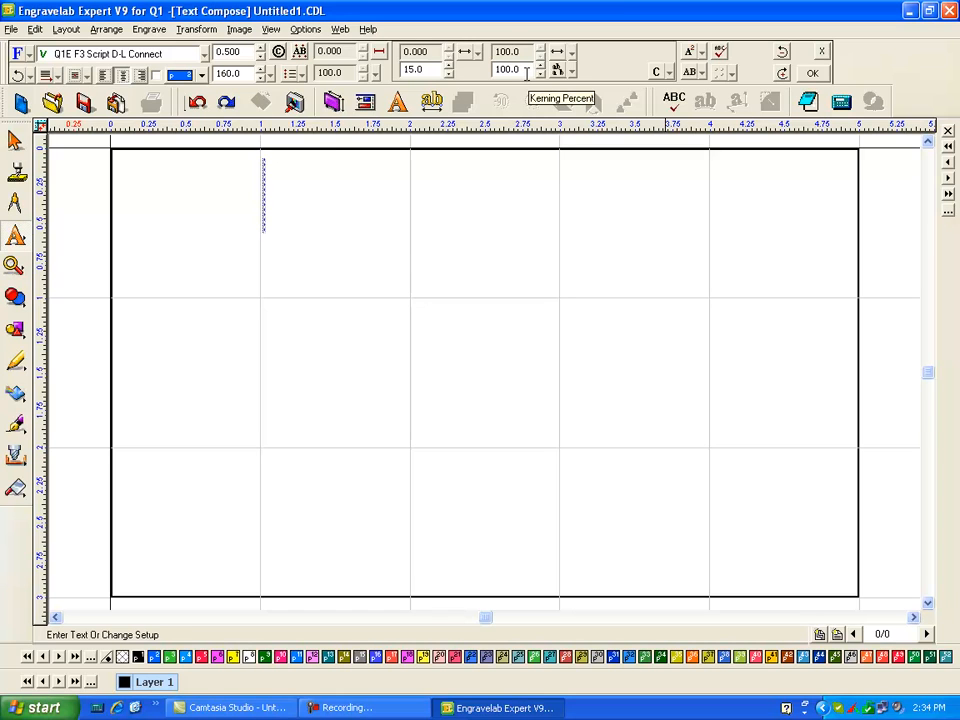
pyautogui.write('V')
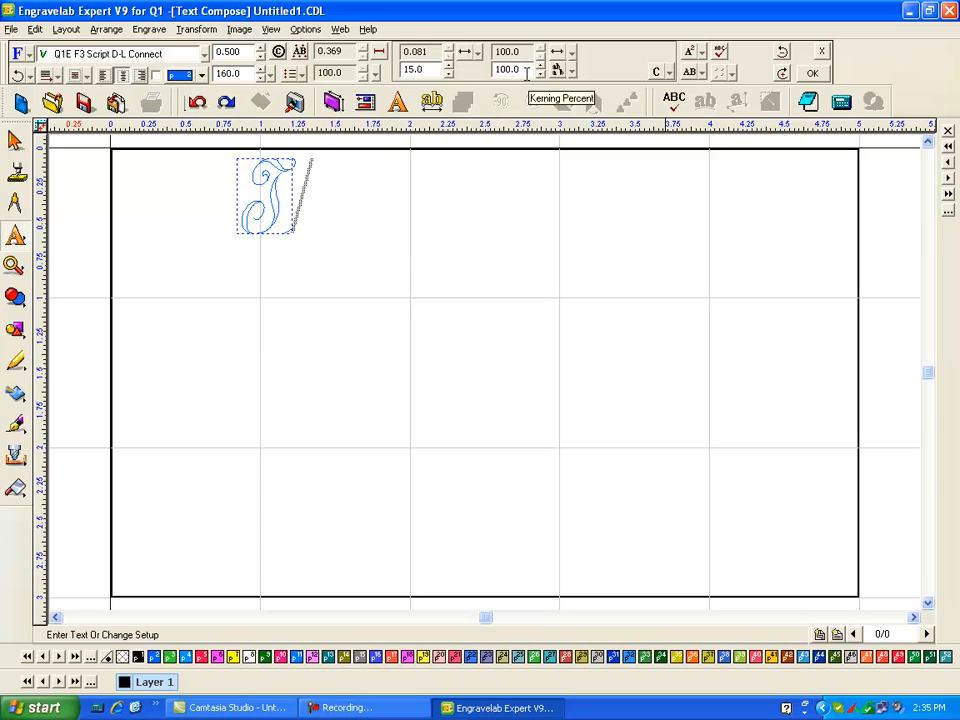
pyautogui.write('his is L')
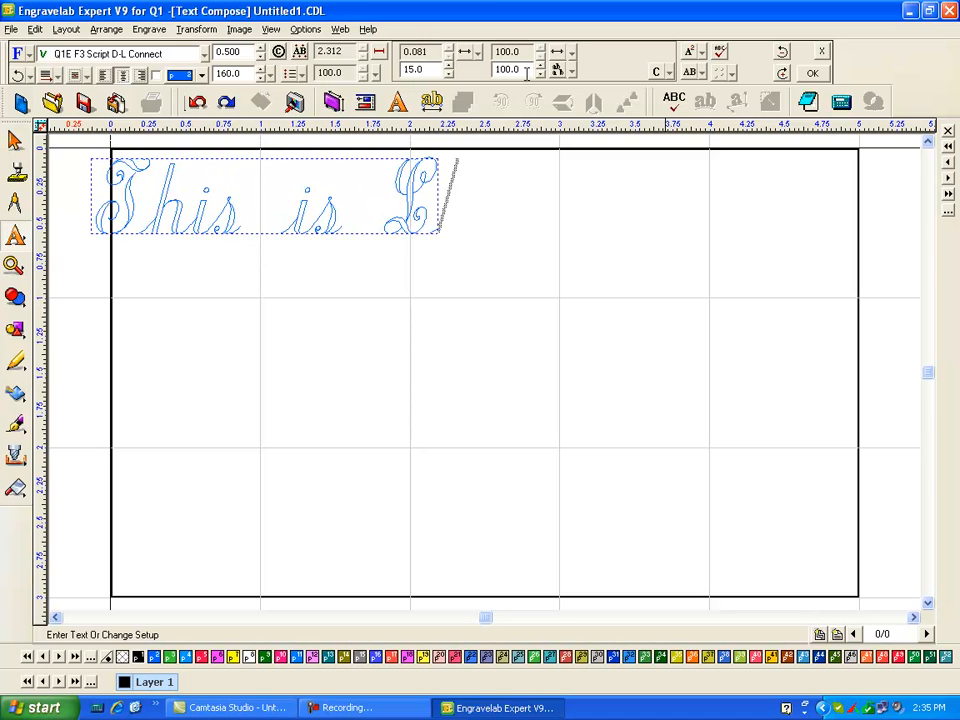
pyautogui.write('ine #1')
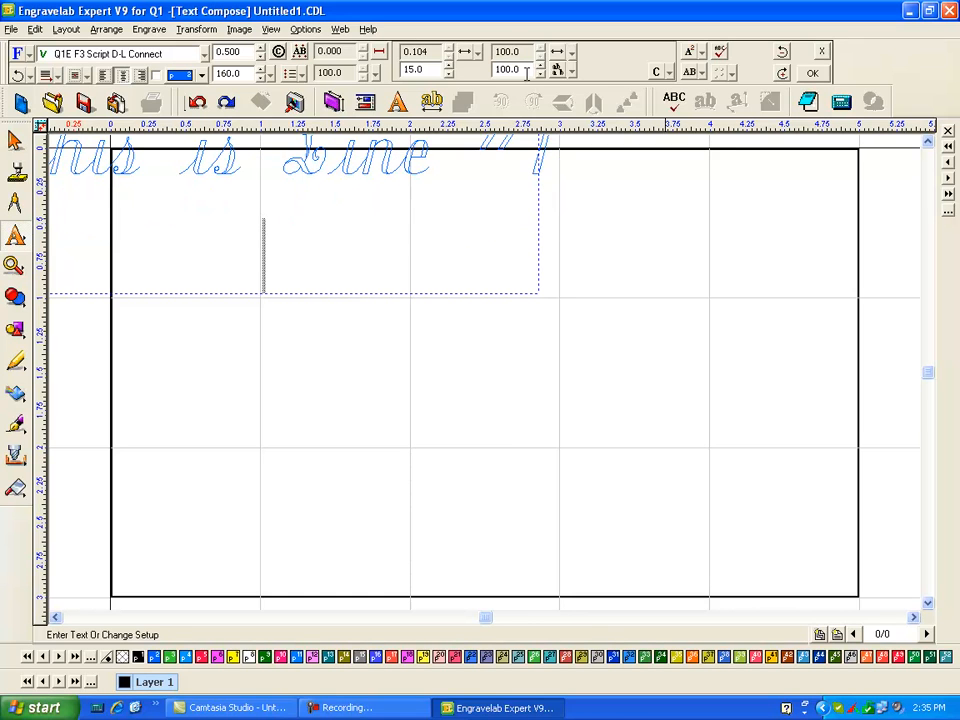
# Add the lines 'Second' and 'Third' beneath the first in the script font
pyautogui.write('S')
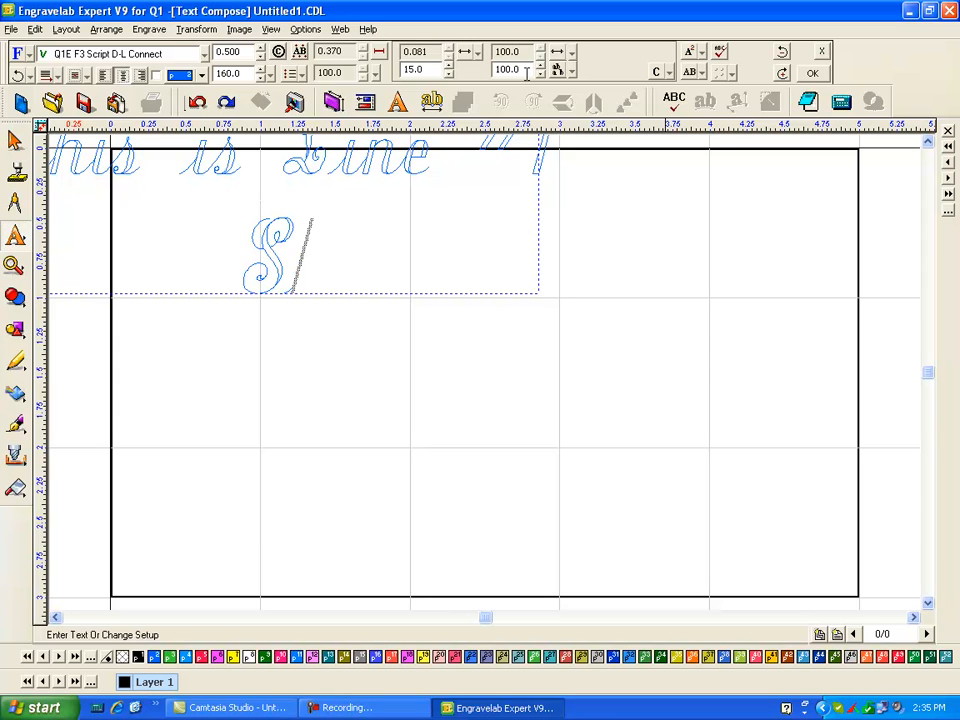
pyautogui.write('ec')
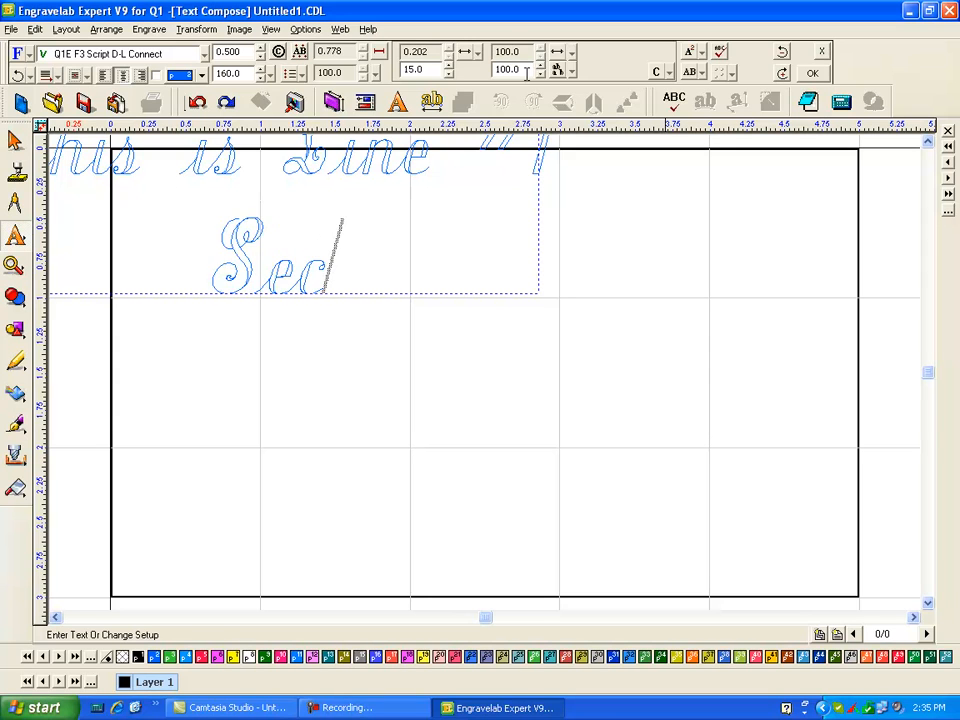
pyautogui.write('ond')
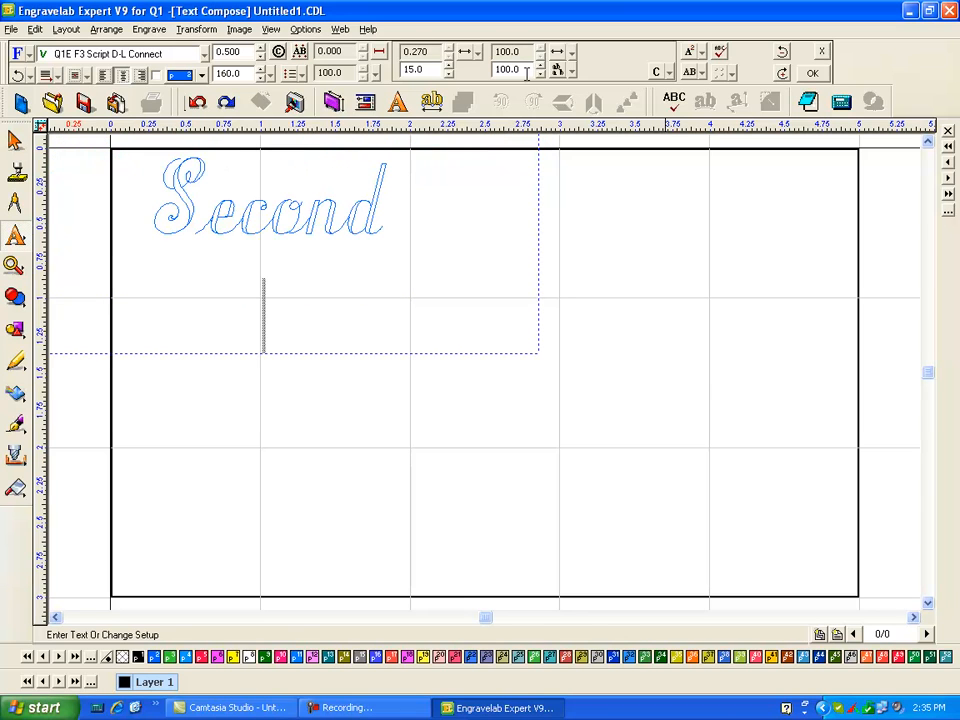
pyautogui.write('J')
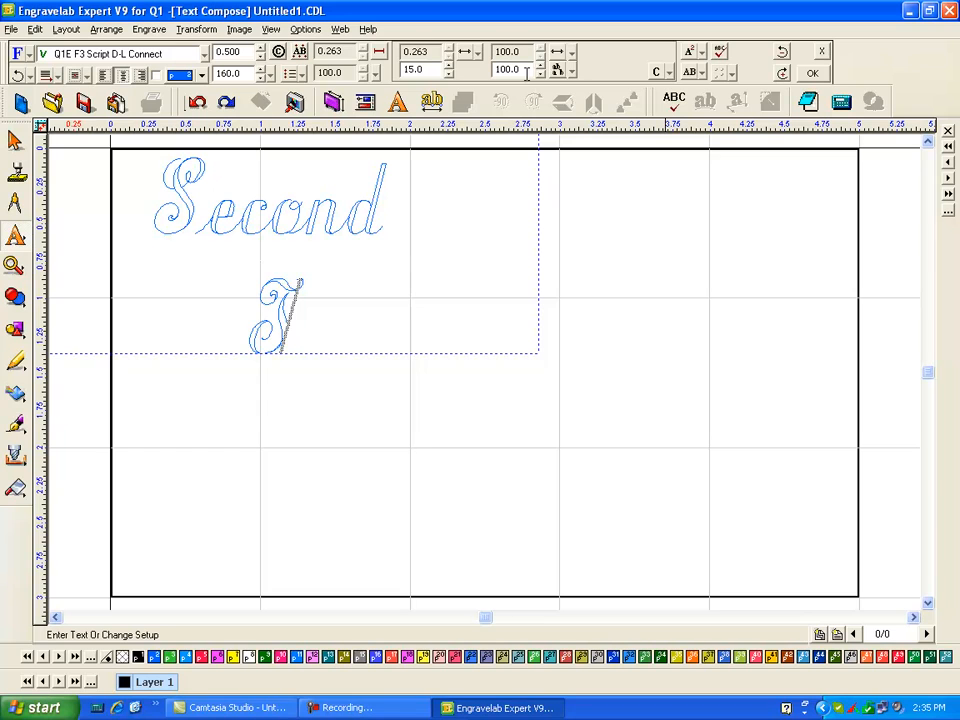
pyautogui.write('hird')
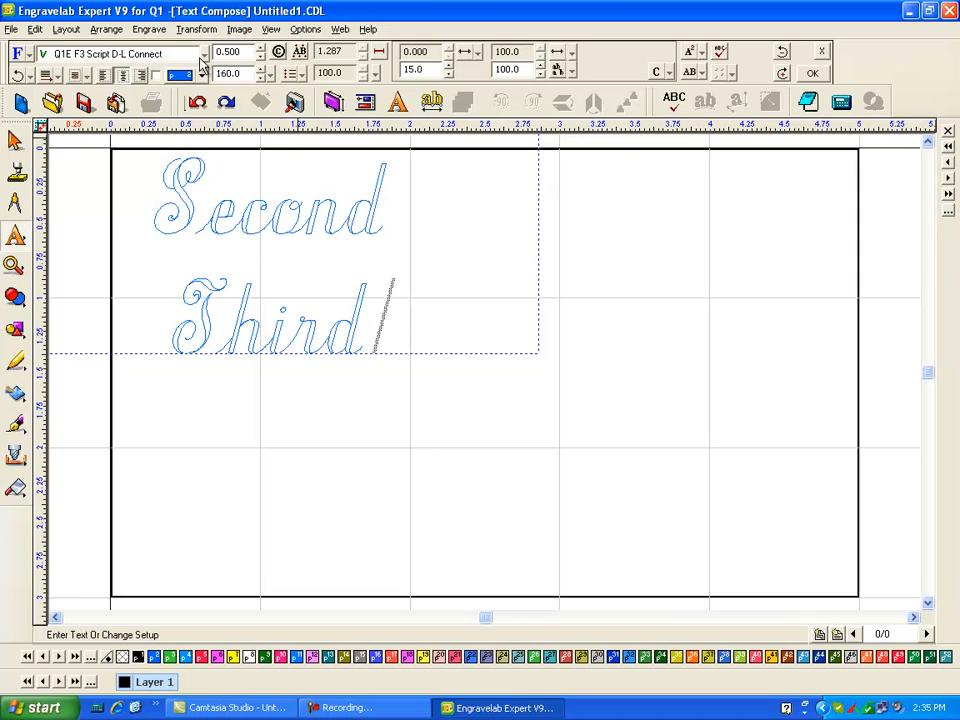
# Set the third line in the Q1E F18 Optima 3 Line font
pyautogui.click(204, 54)
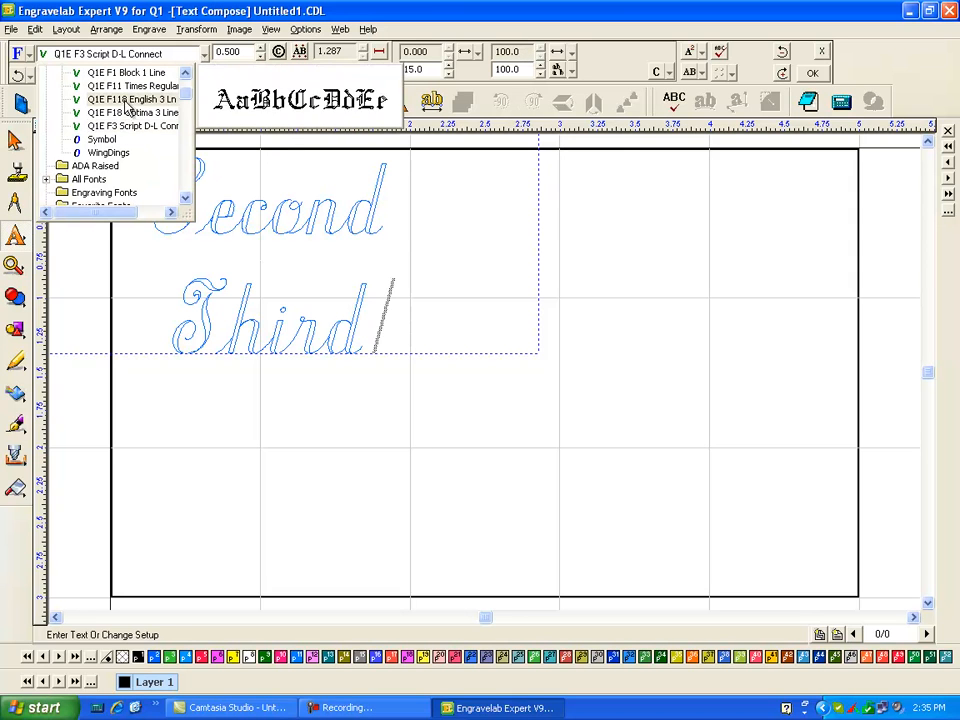
pyautogui.click(132, 112)
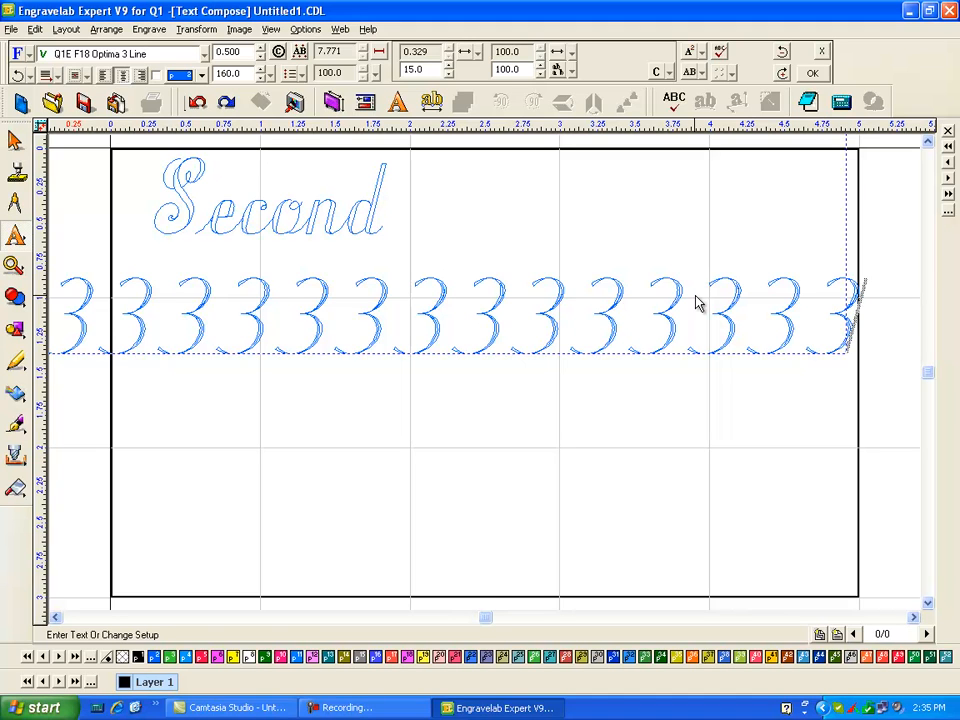
pyautogui.moveTo(784, 364)
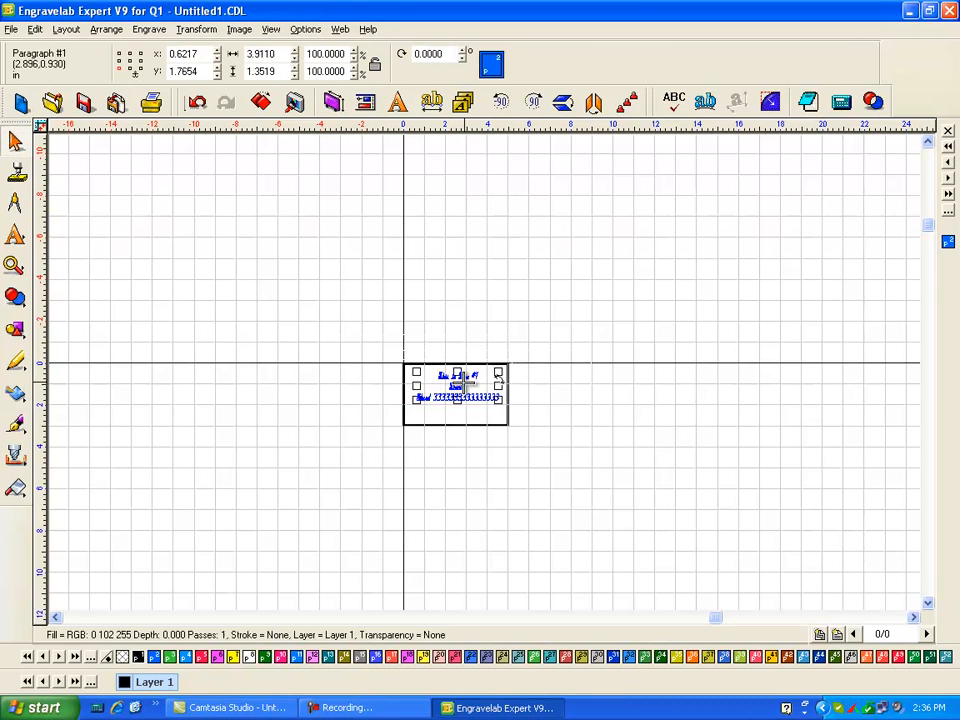
# Zoom in so the plate and its three text lines fill the workspace
pyautogui.click(16, 264)
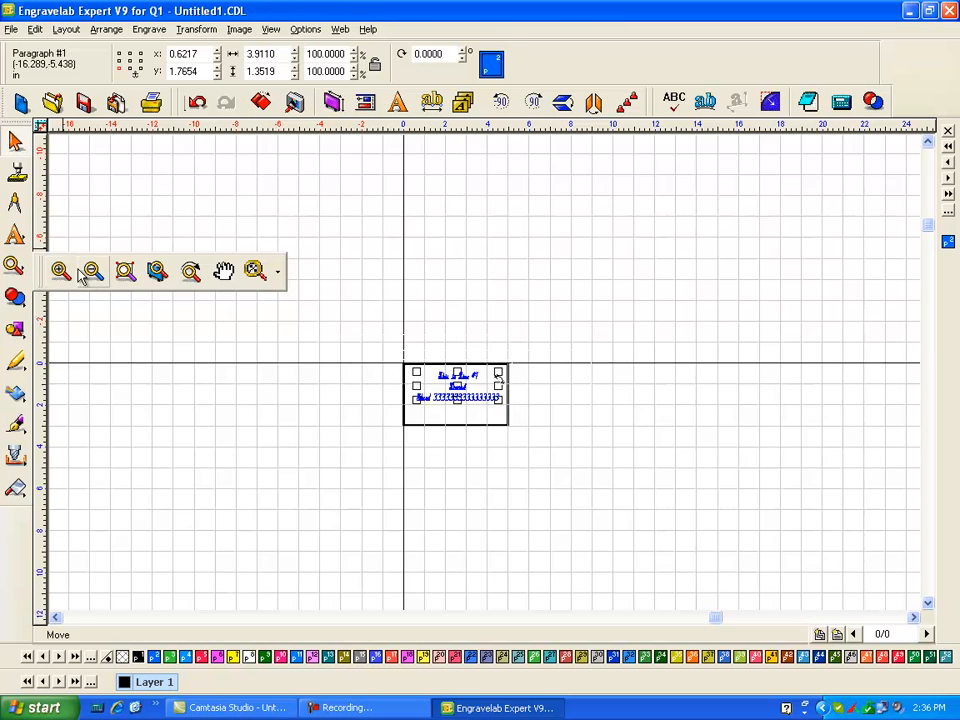
pyautogui.click(60, 272)
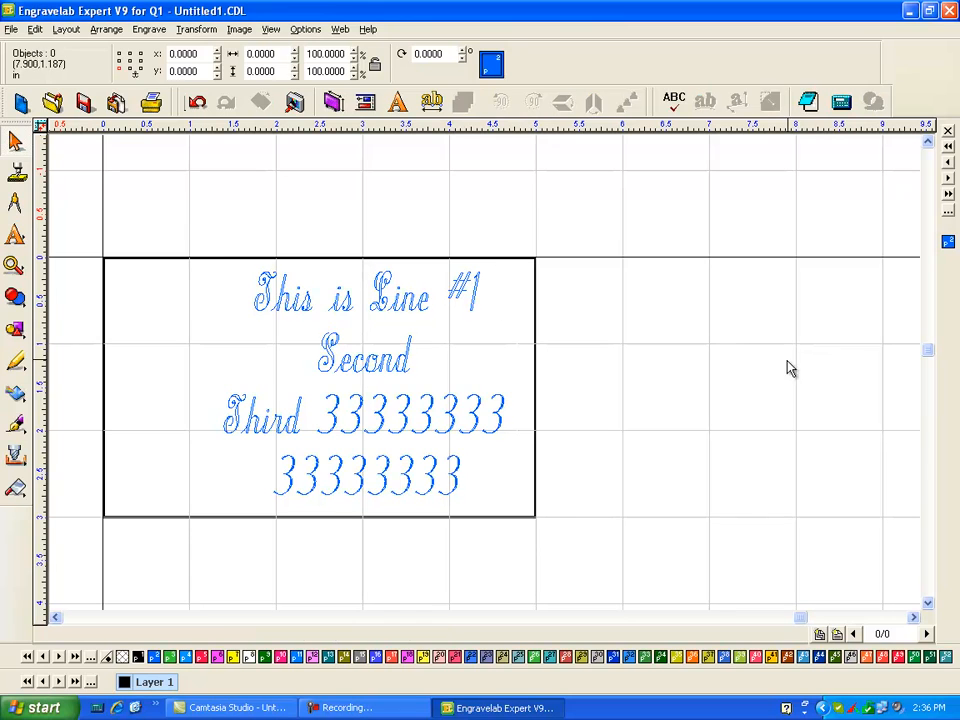
# Break the multi-line text into separate objects, confirming with Yes
pyautogui.click(364, 360)
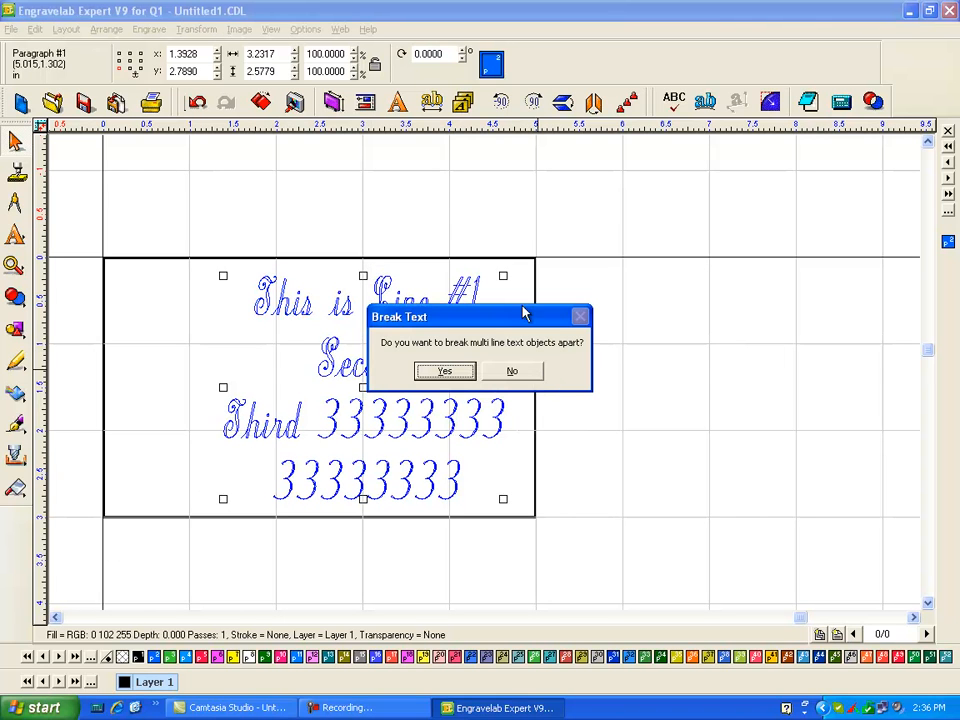
pyautogui.click(512, 370)
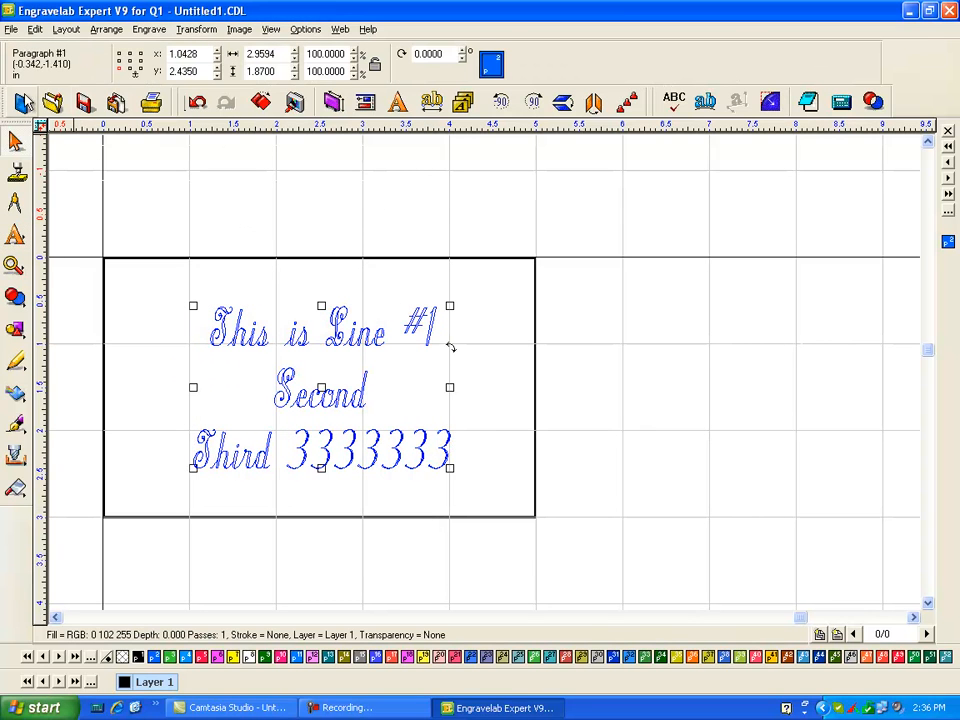
pyautogui.moveTo(318, 236)
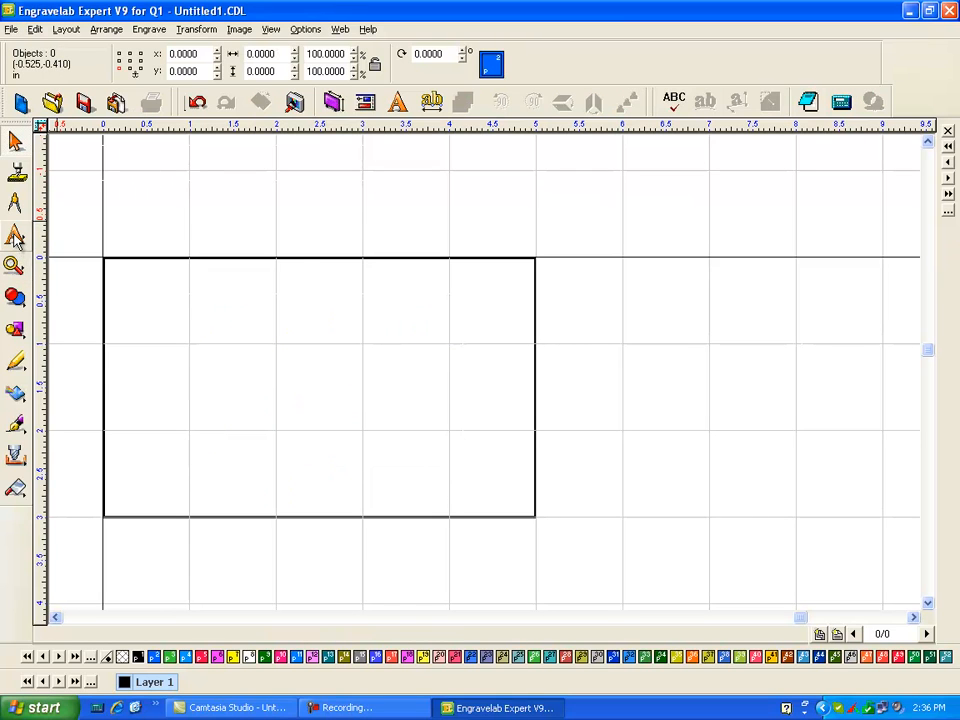
# Begin Frame Text Compose with Auto Text Layout enabled for 'Line #1' in a block font
pyautogui.click(16, 236)
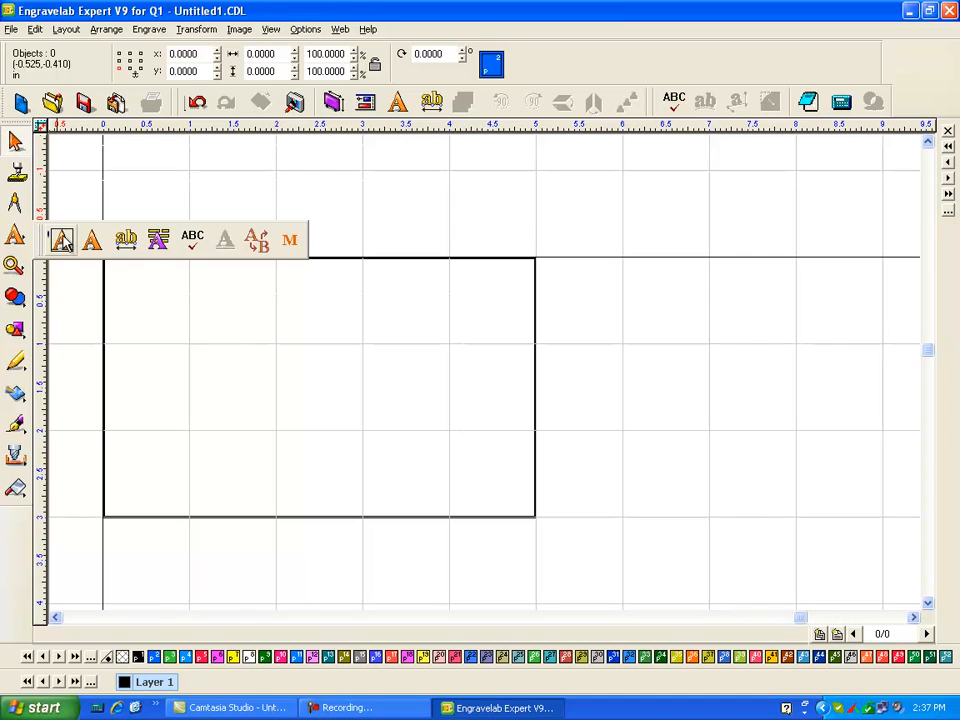
pyautogui.moveTo(60, 240)
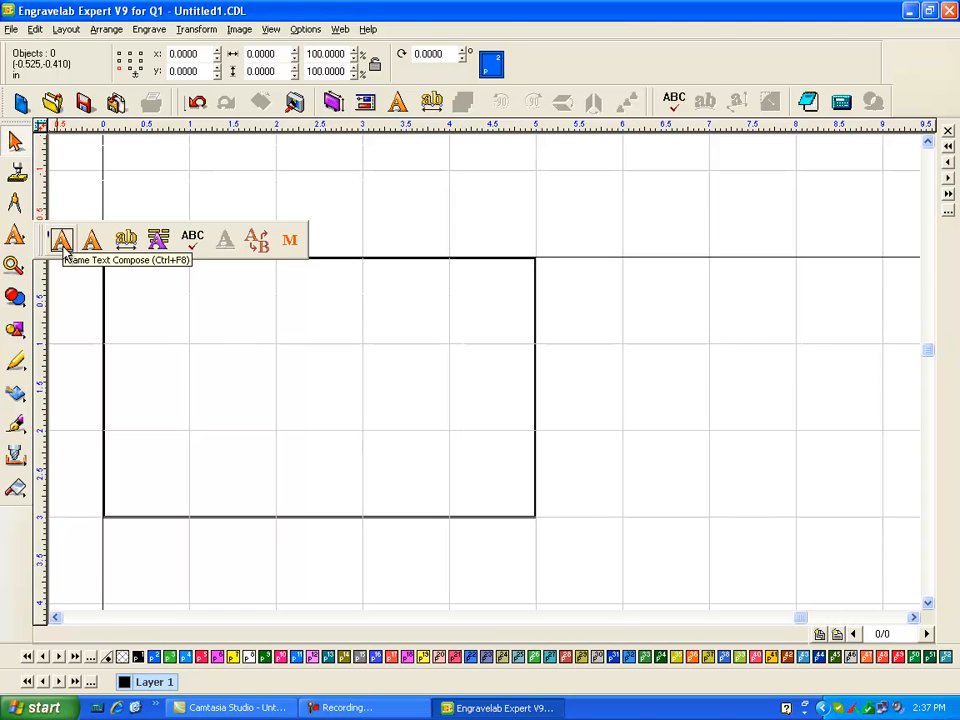
pyautogui.click(60, 240)
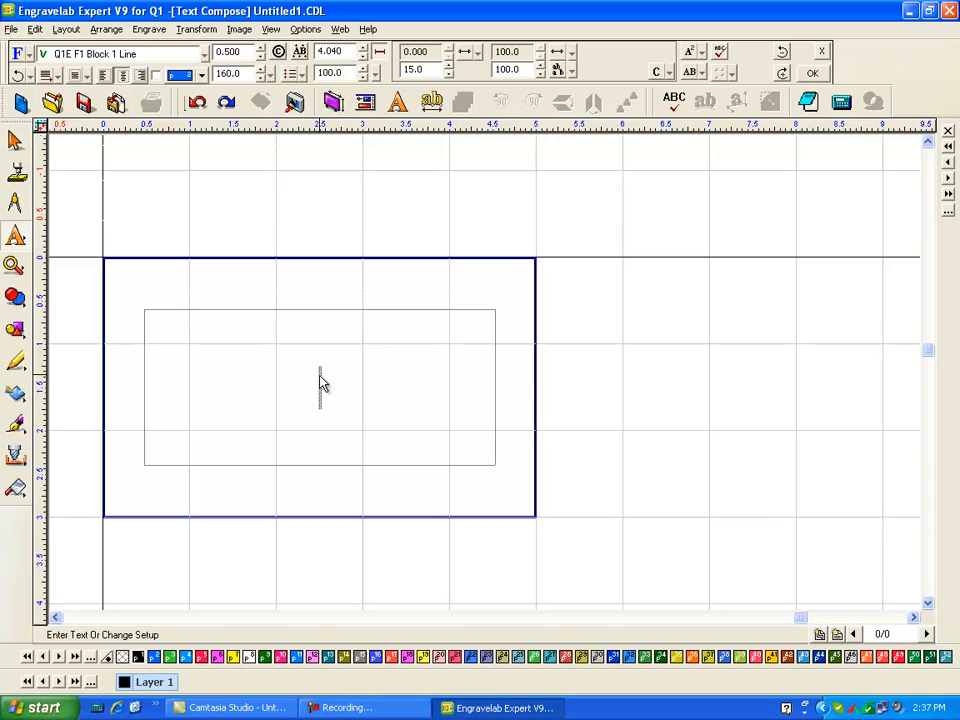
pyautogui.moveTo(640, 108)
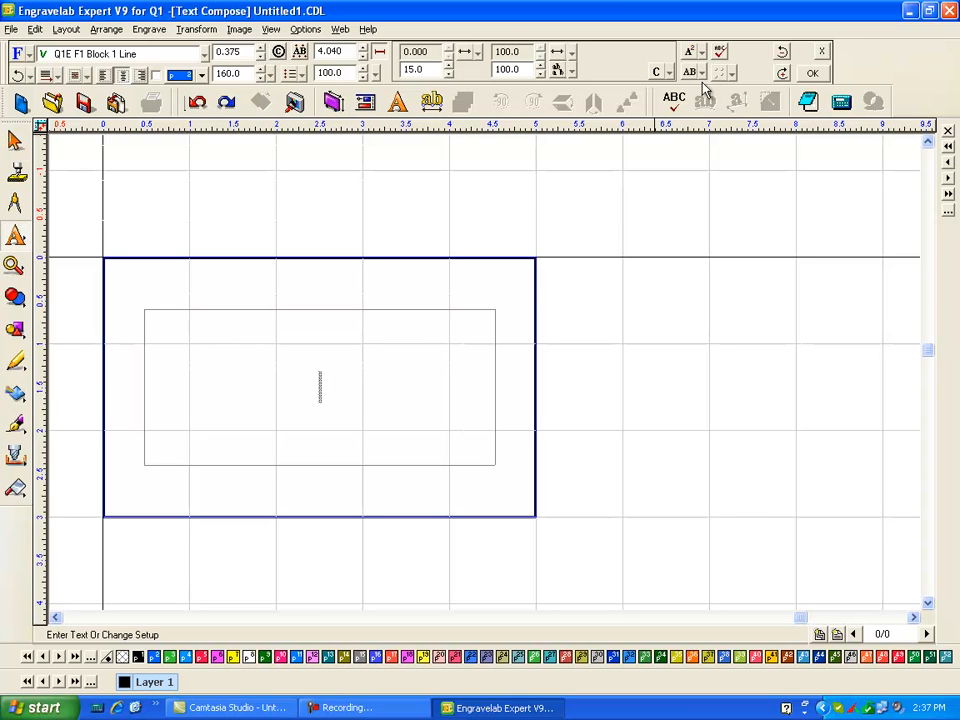
pyautogui.click(448, 72)
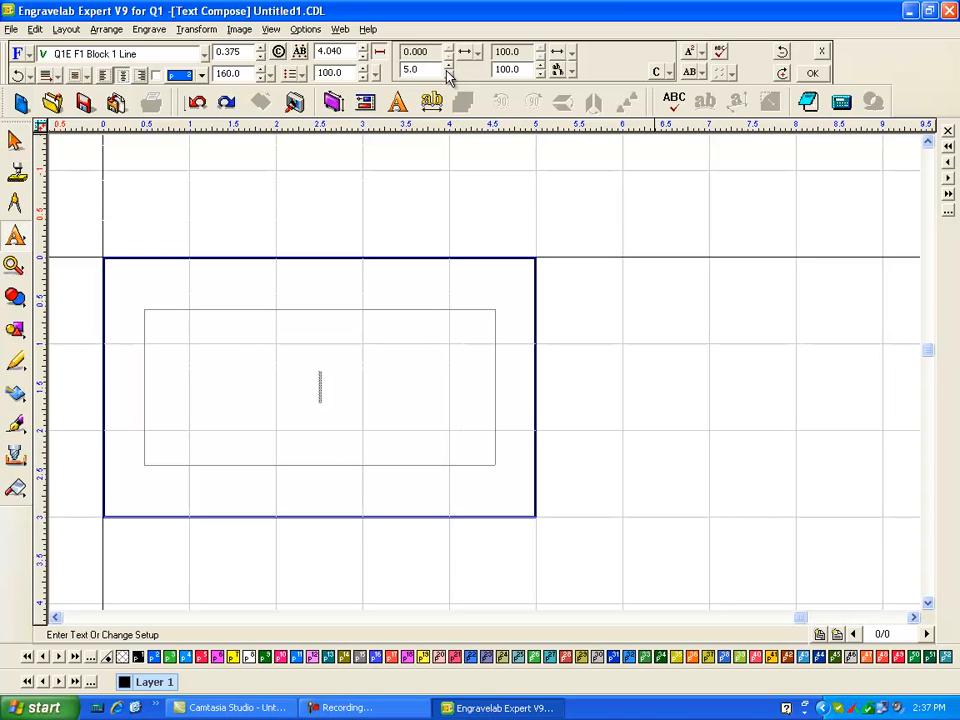
pyautogui.click(448, 72)
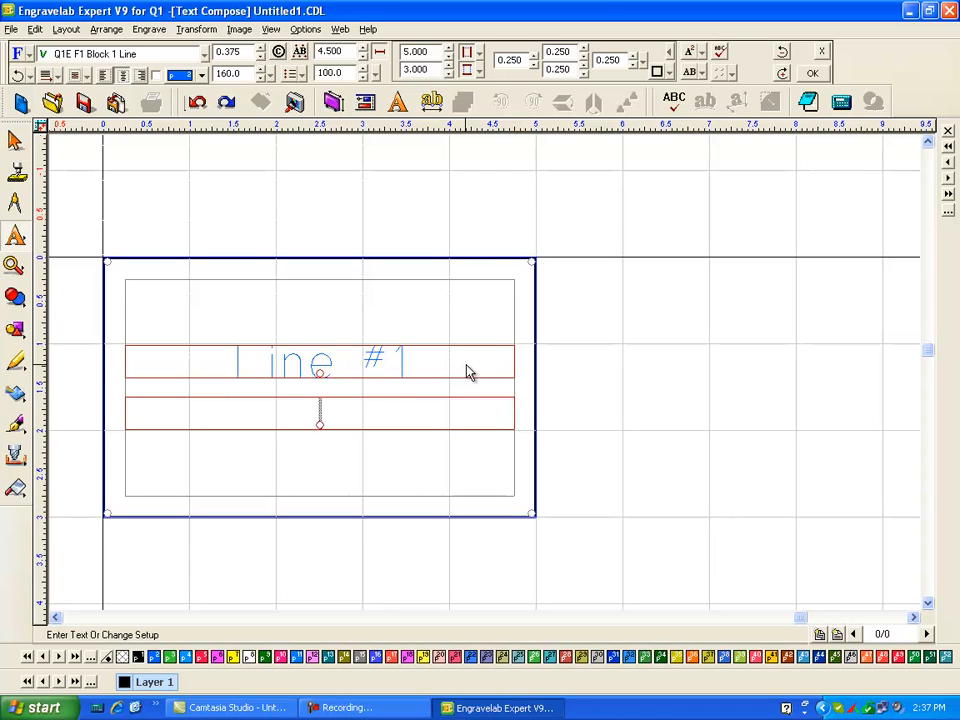
pyautogui.click(204, 52)
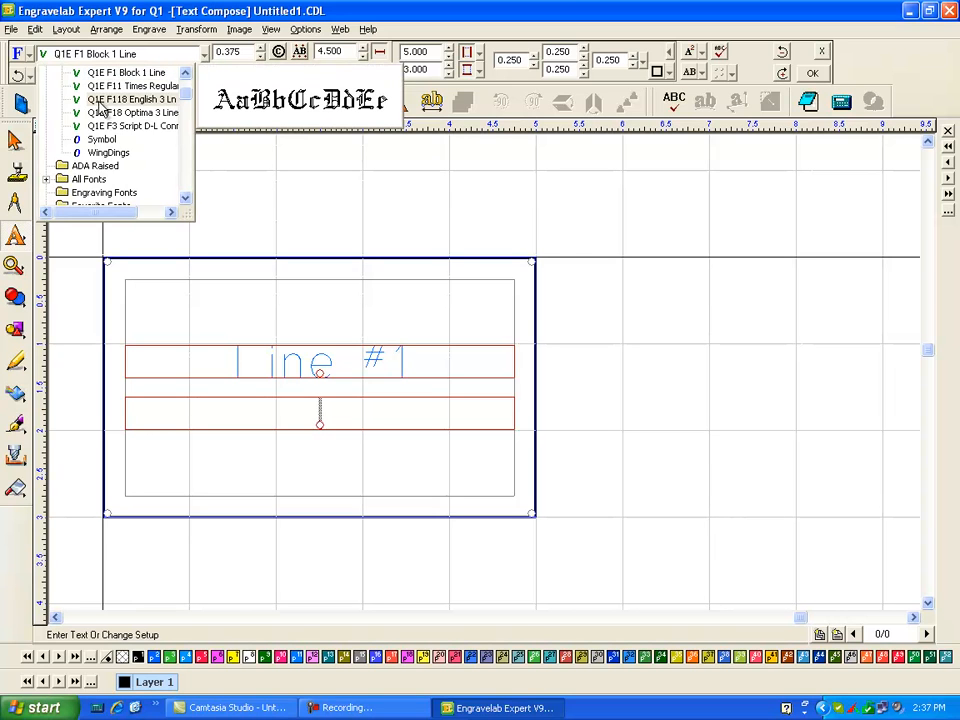
# Set 'Line #2' in the Q1E F118 English 3 Ln blackletter font, then return to the block font
pyautogui.click(132, 100)
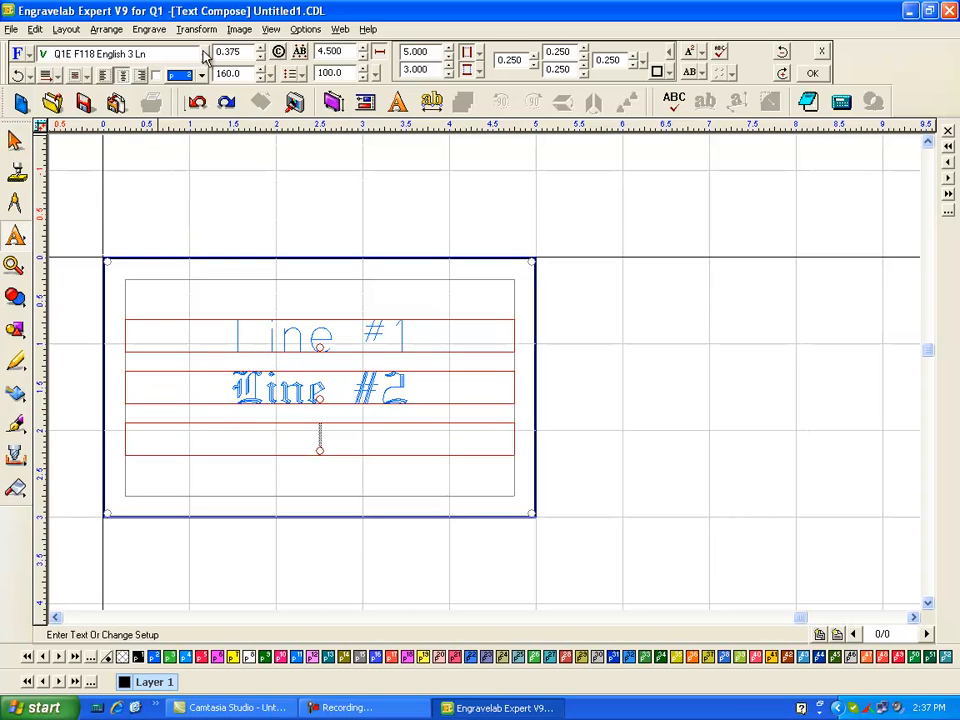
pyautogui.click(202, 52)
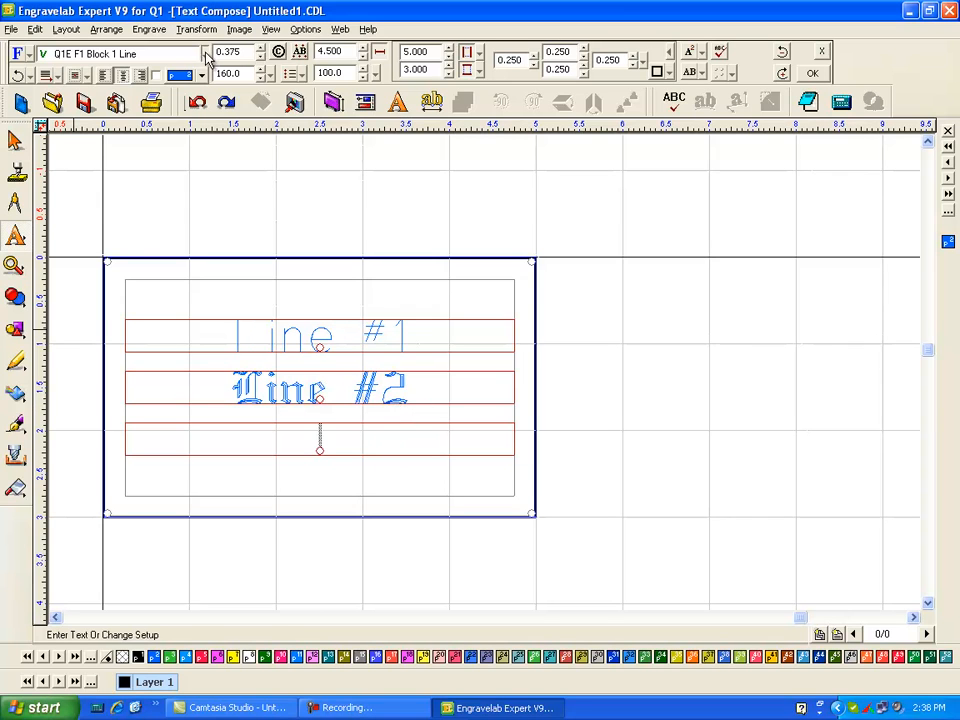
# Choose the Q1E F94 Victorian 4 Line font for the third line
pyautogui.click(204, 54)
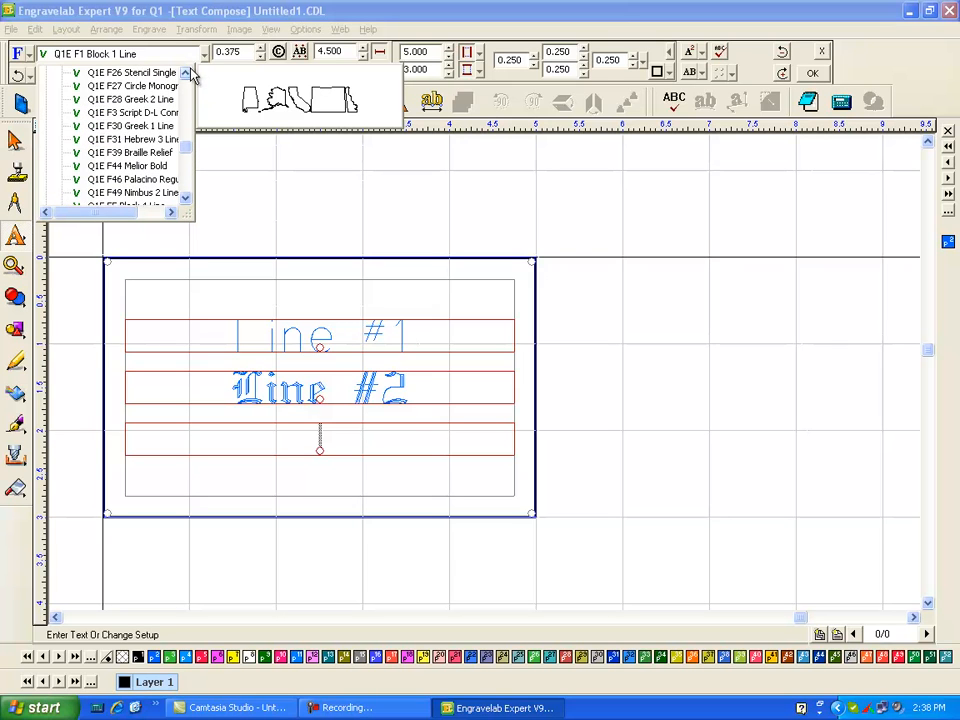
pyautogui.click(184, 204)
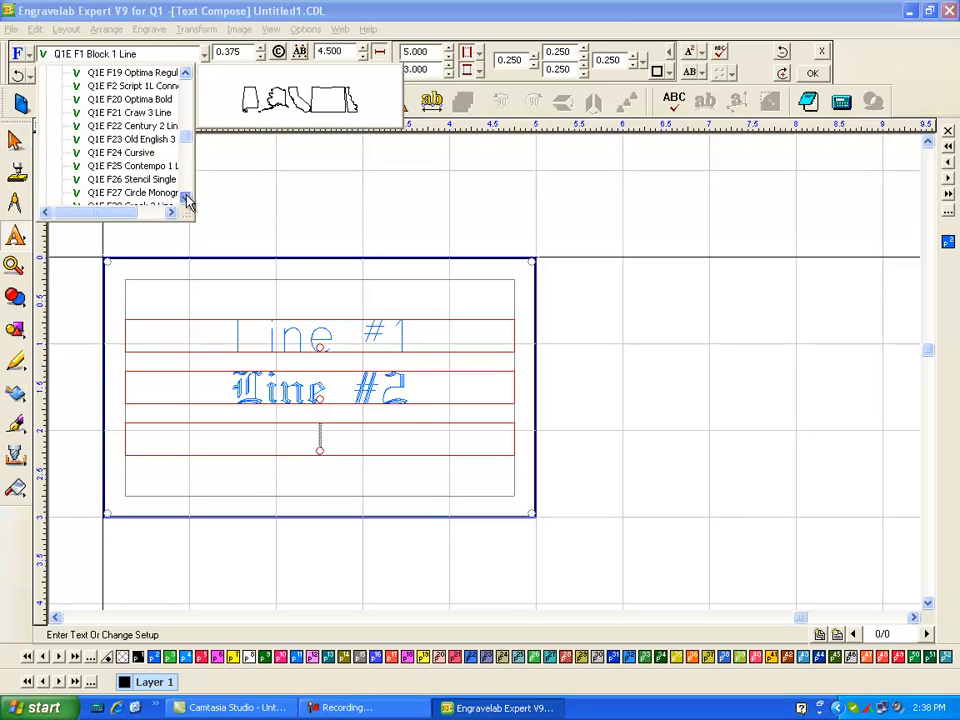
pyautogui.click(184, 200)
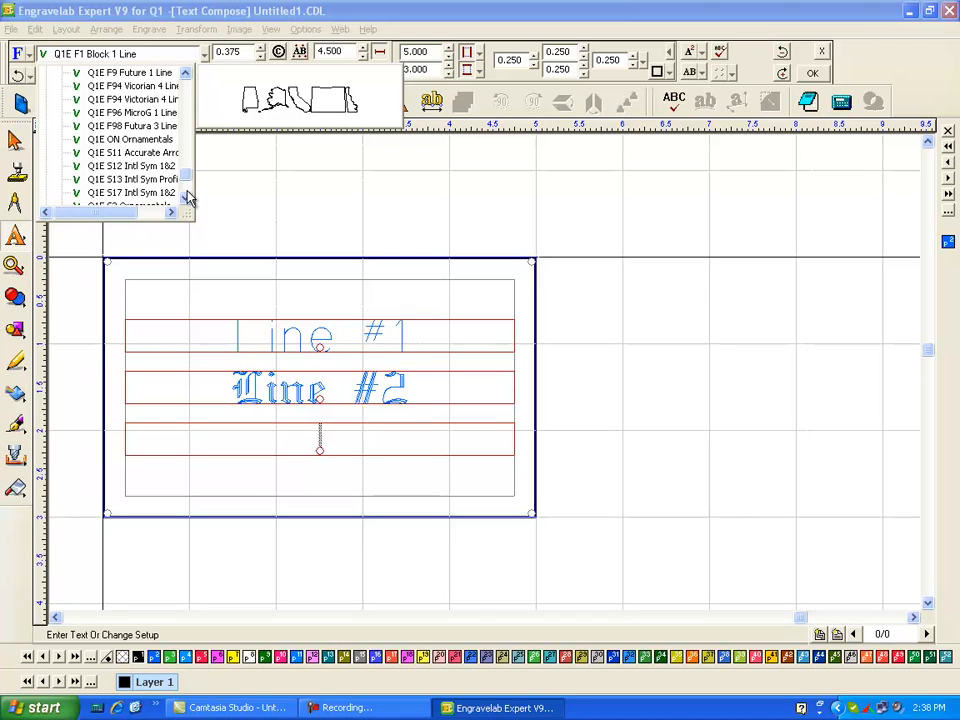
pyautogui.click(130, 126)
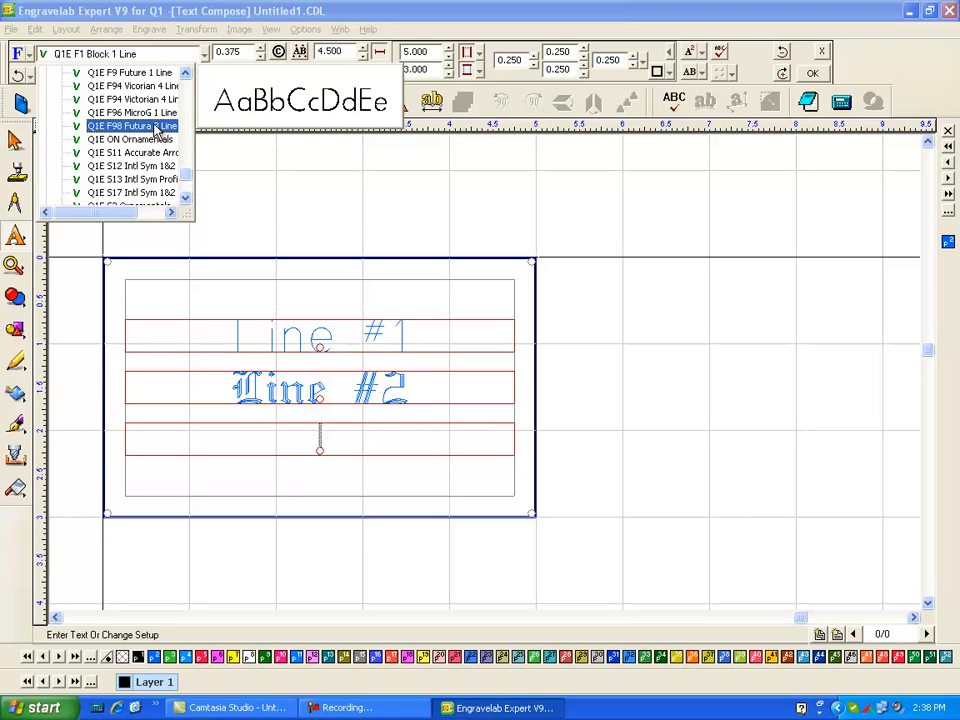
pyautogui.click(132, 100)
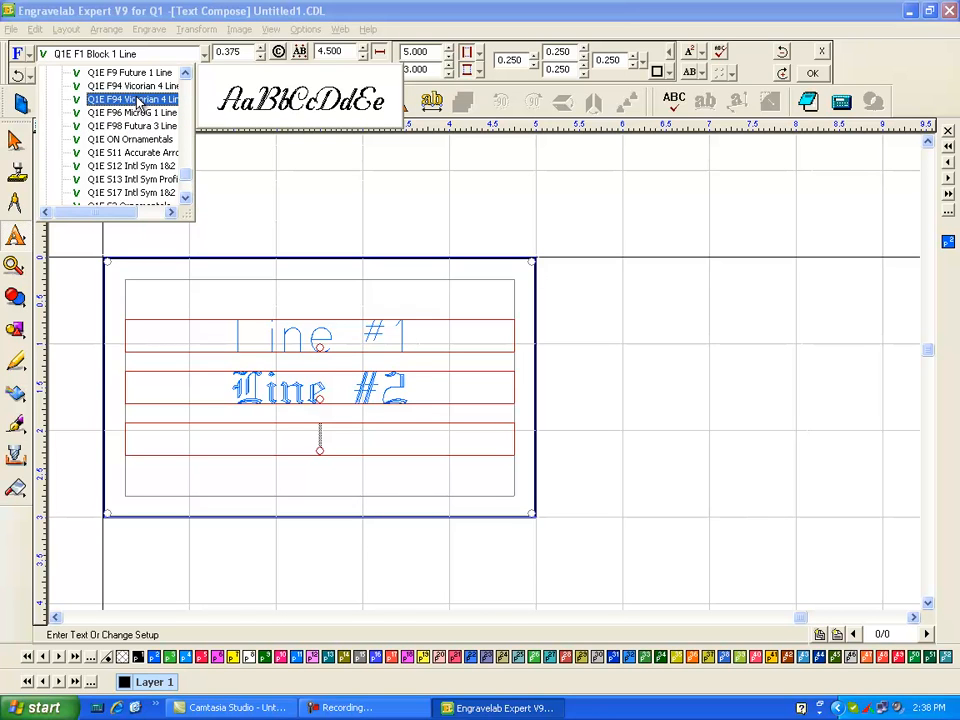
pyautogui.click(130, 100)
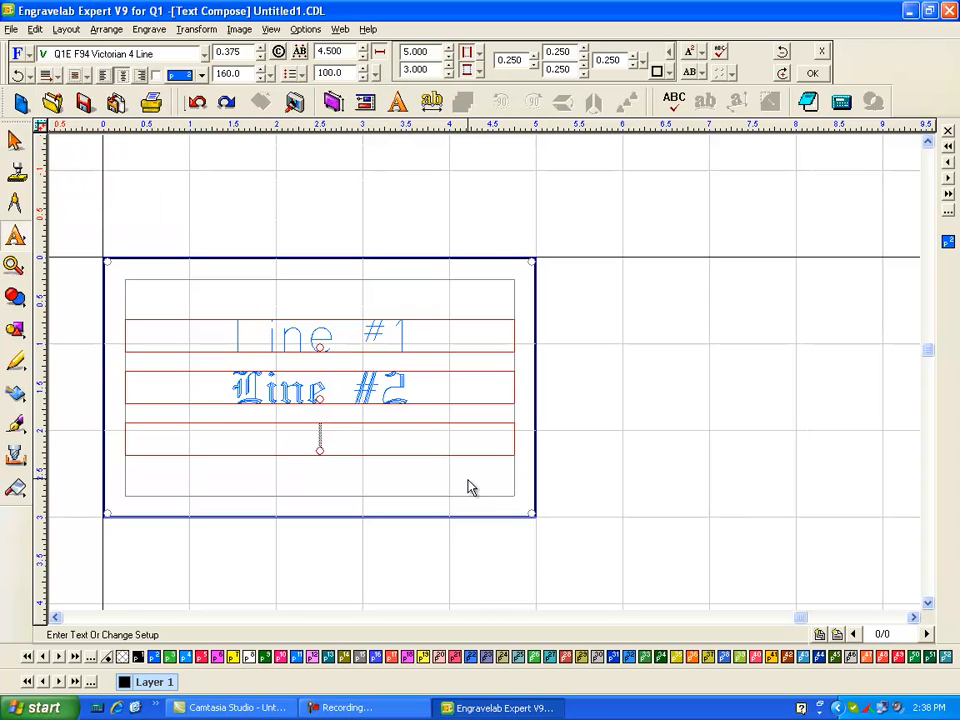
pyautogui.write('Line')
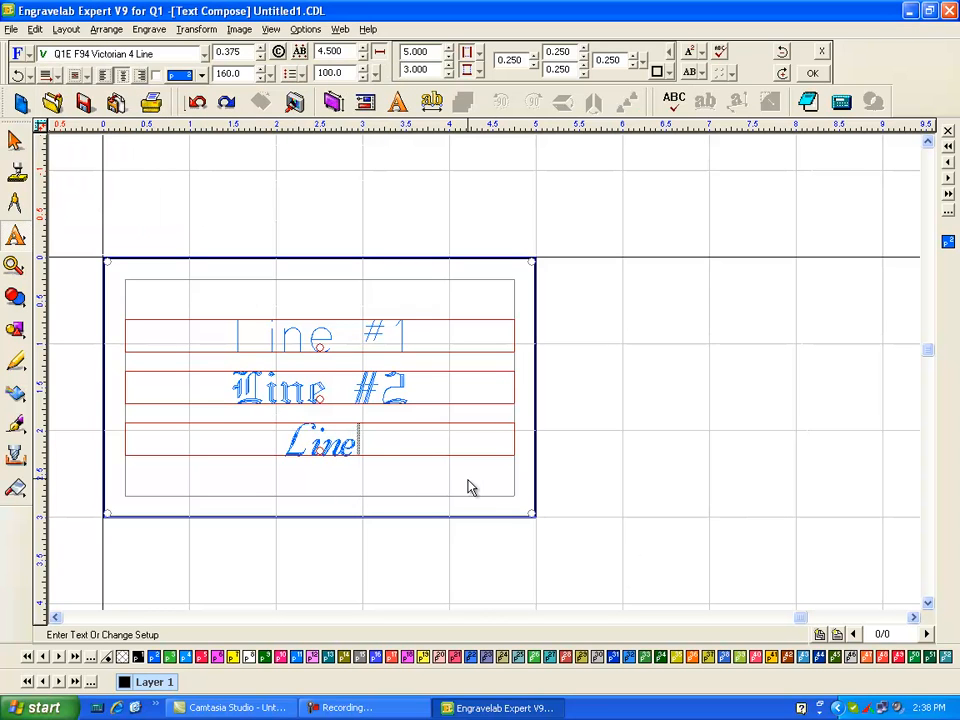
pyautogui.write('#')
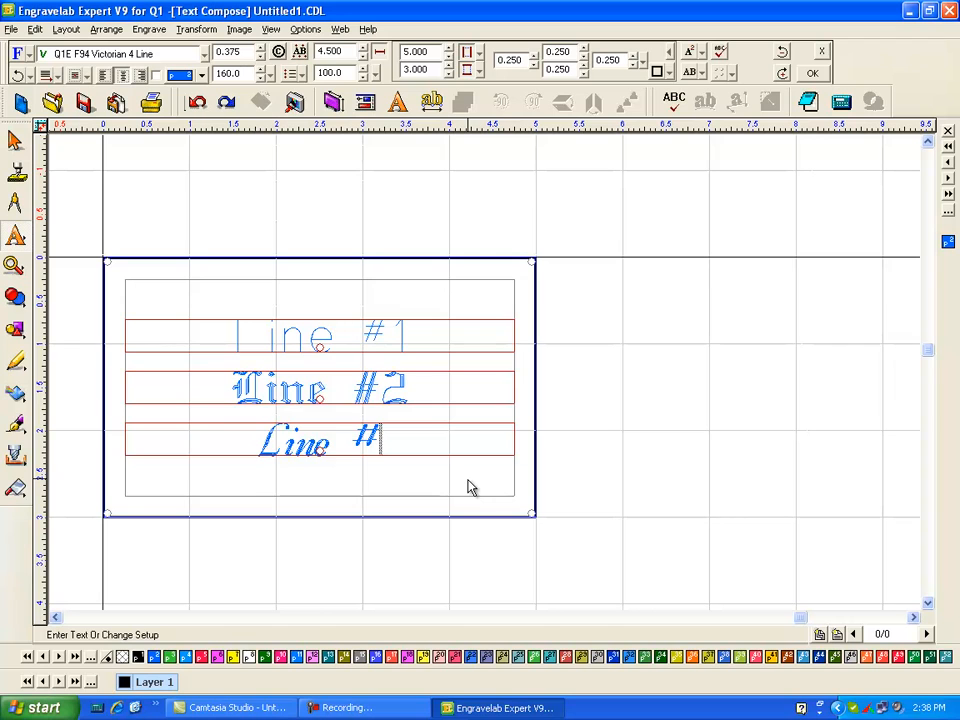
pyautogui.write('333333333333333333333333333333')
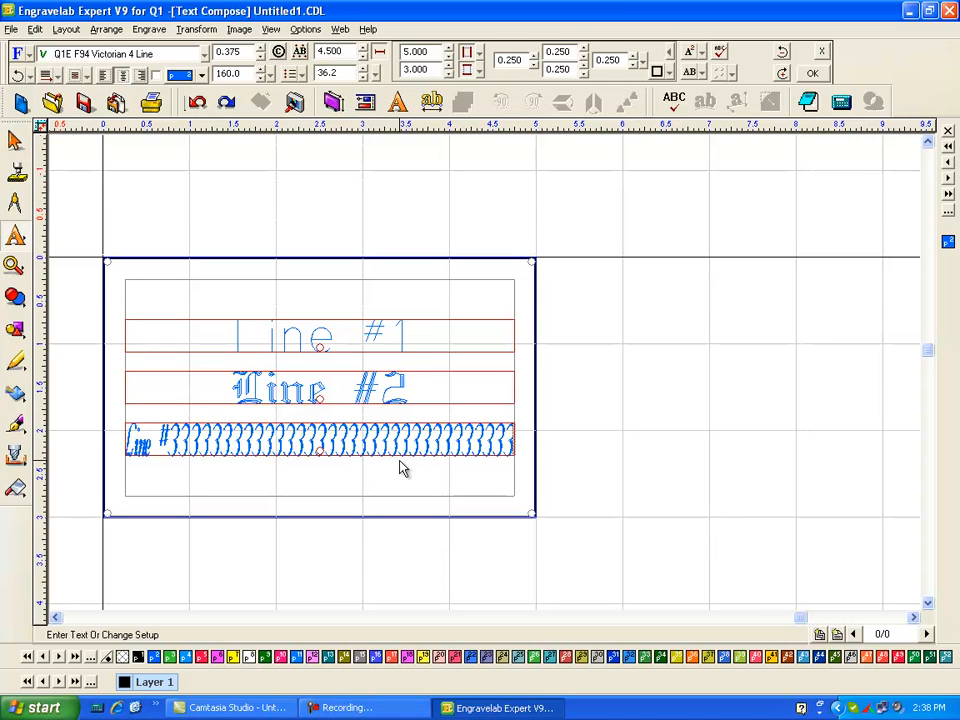
pyautogui.moveTo(556, 430)
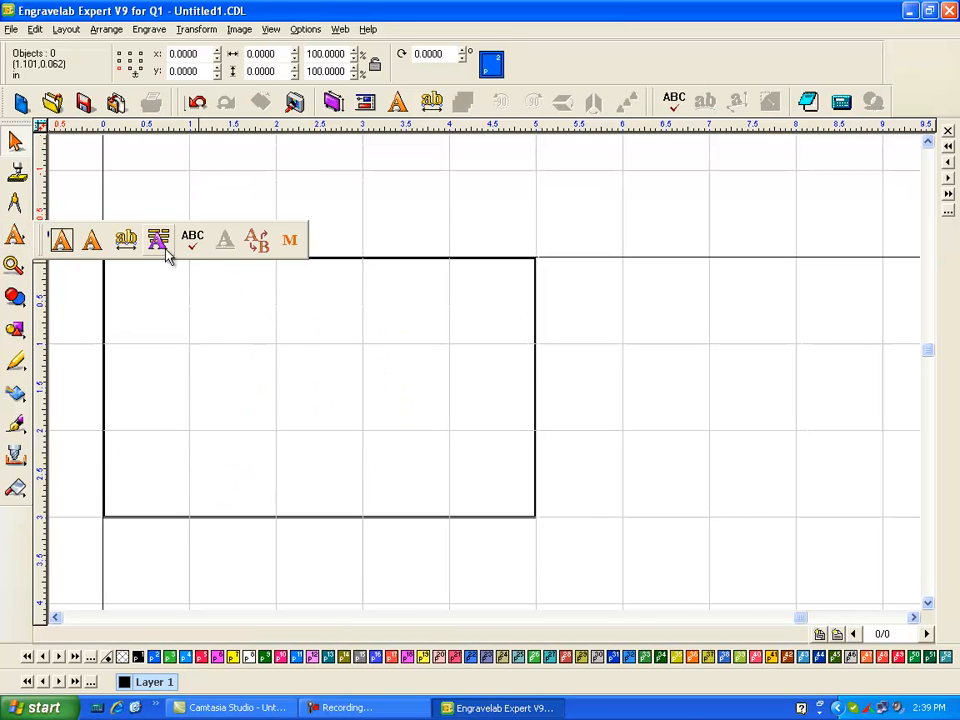
pyautogui.moveTo(158, 240)
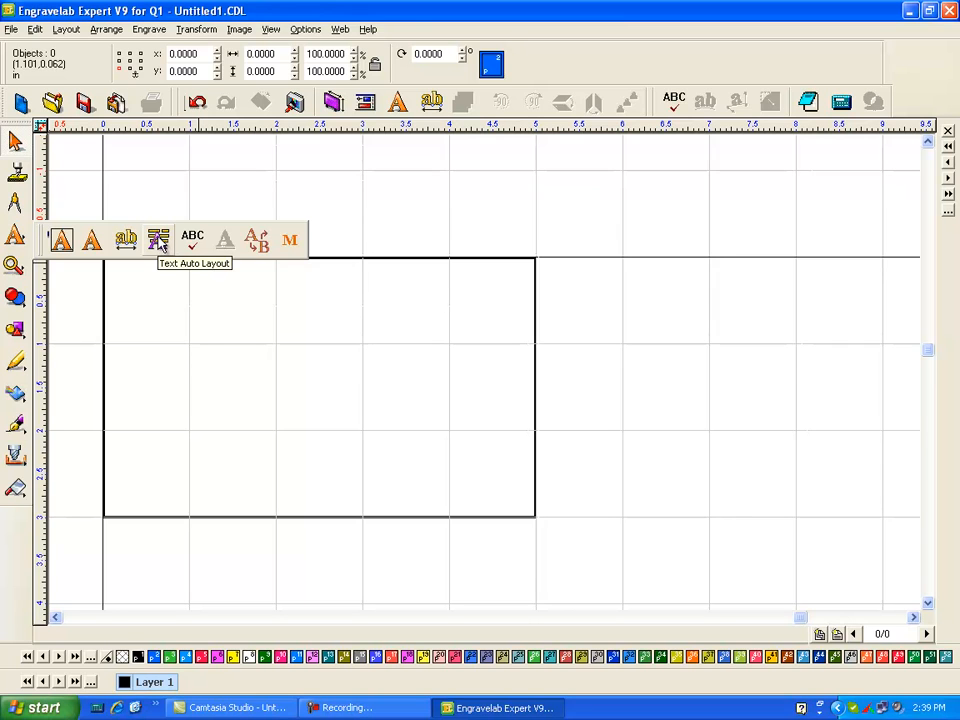
# Run Text Auto Layout and load the default.lyt layout file
pyautogui.click(158, 240)
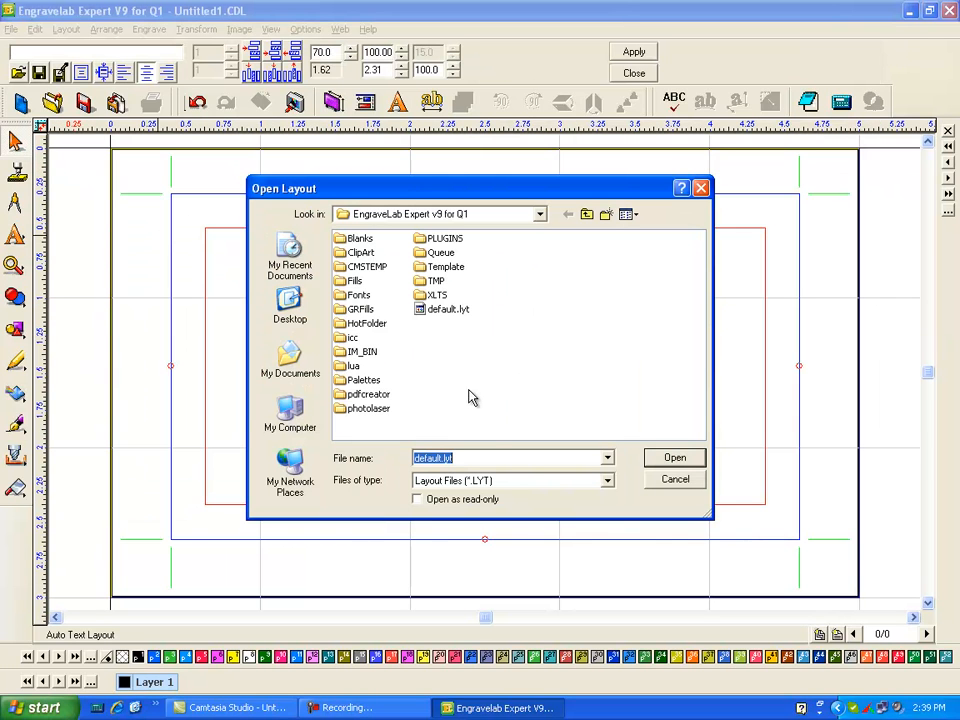
pyautogui.click(448, 308)
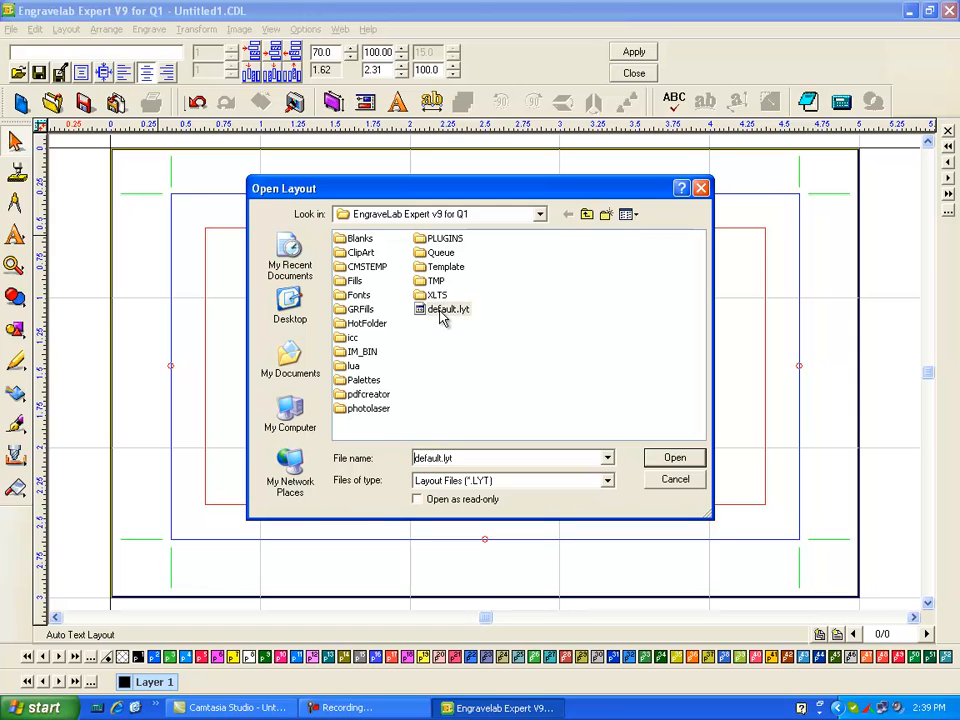
pyautogui.click(448, 308)
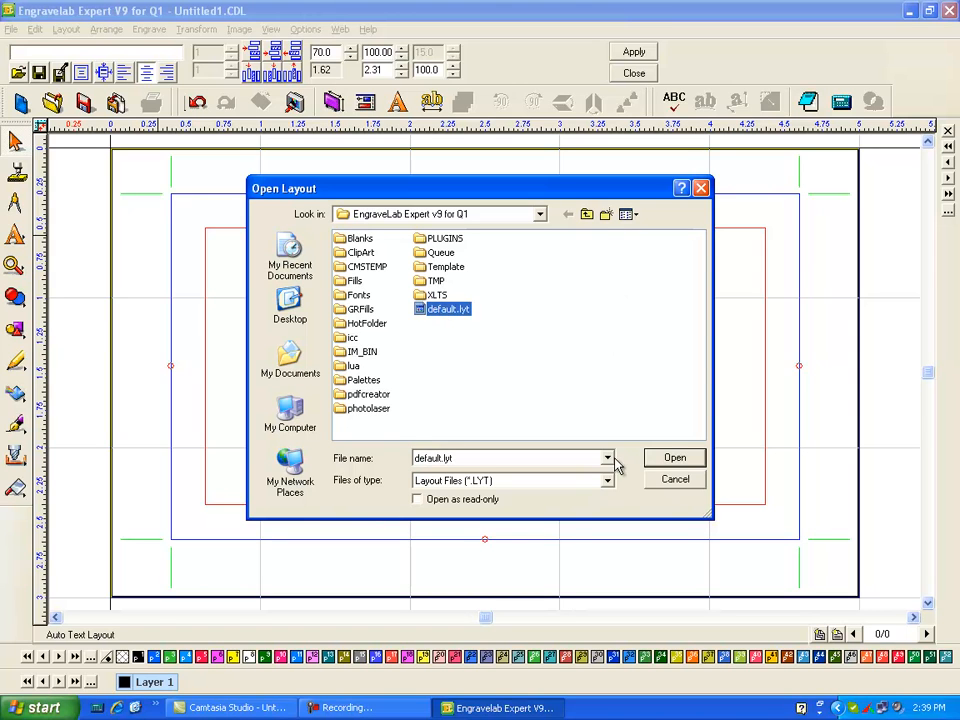
pyautogui.click(674, 456)
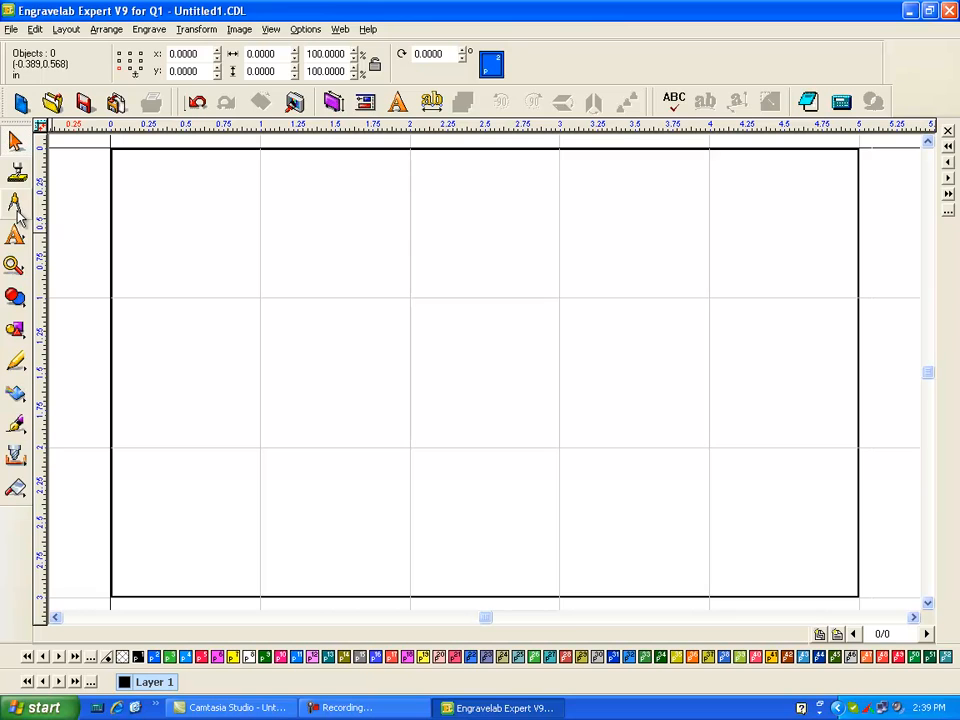
# Start Text Auto Layout from the text tools flyout to preview the plate's framed lines
pyautogui.click(16, 204)
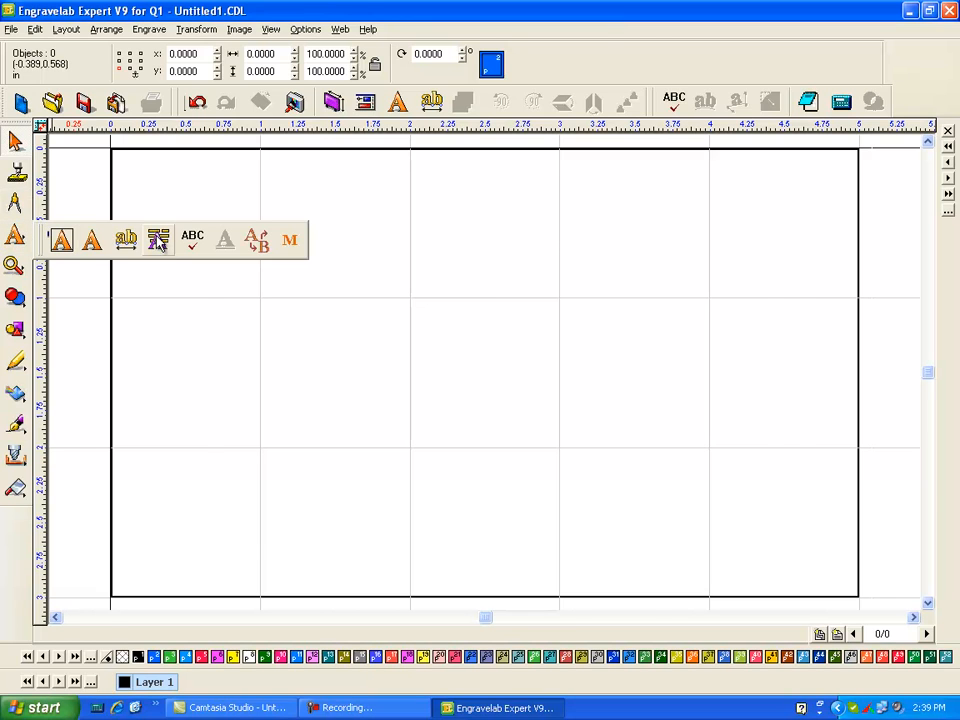
pyautogui.click(158, 240)
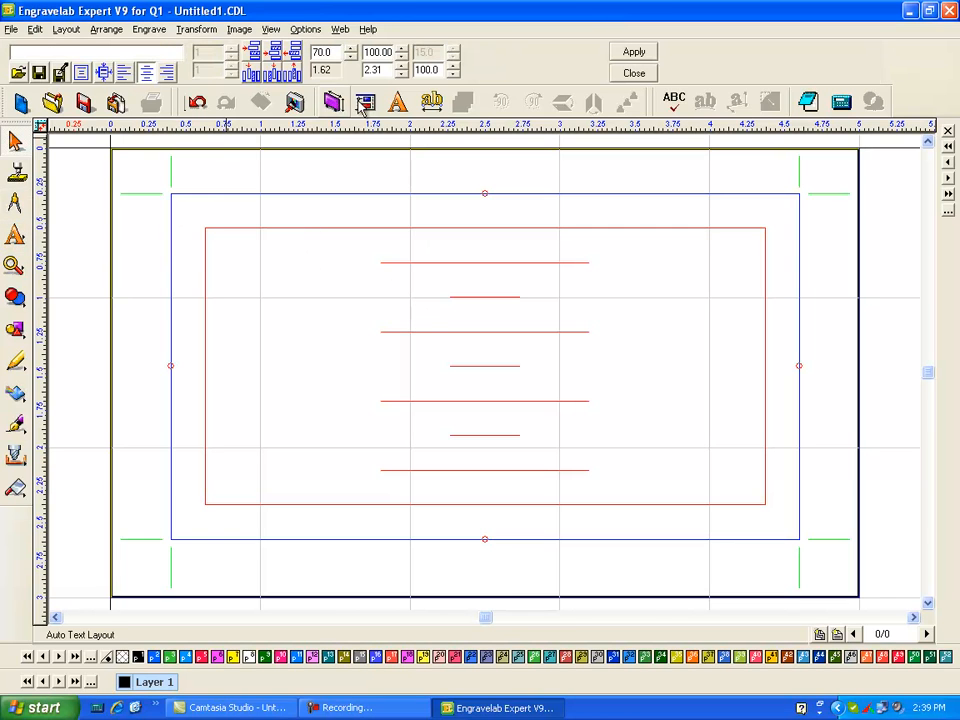
pyautogui.moveTo(364, 100)
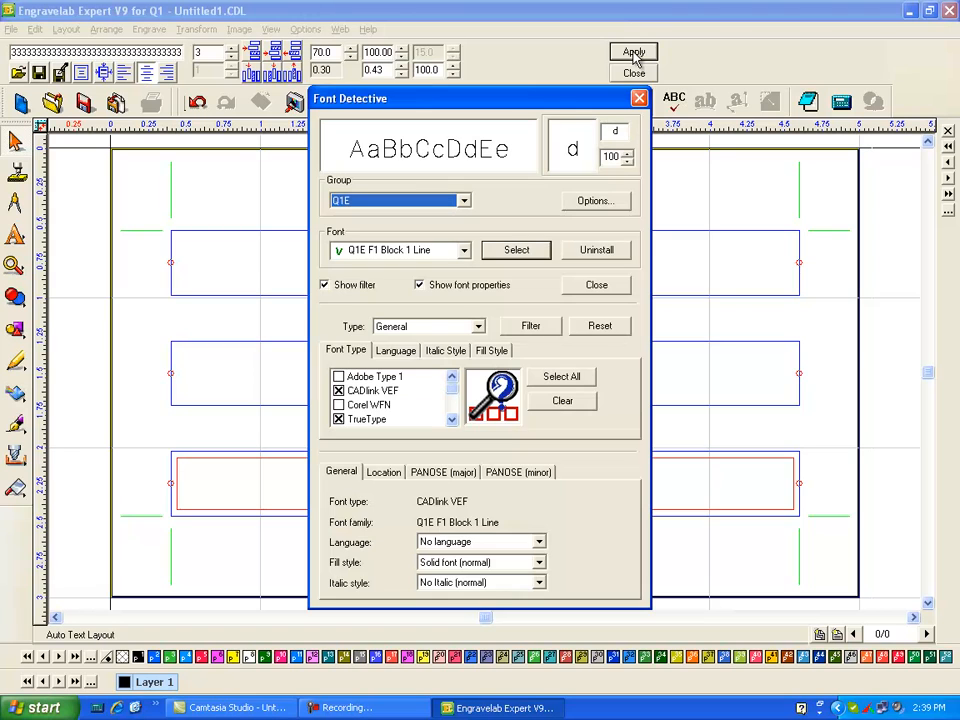
# Choose the Q1E F118 English 3 Ln font in Font Detective and confirm it for the frames
pyautogui.click(464, 250)
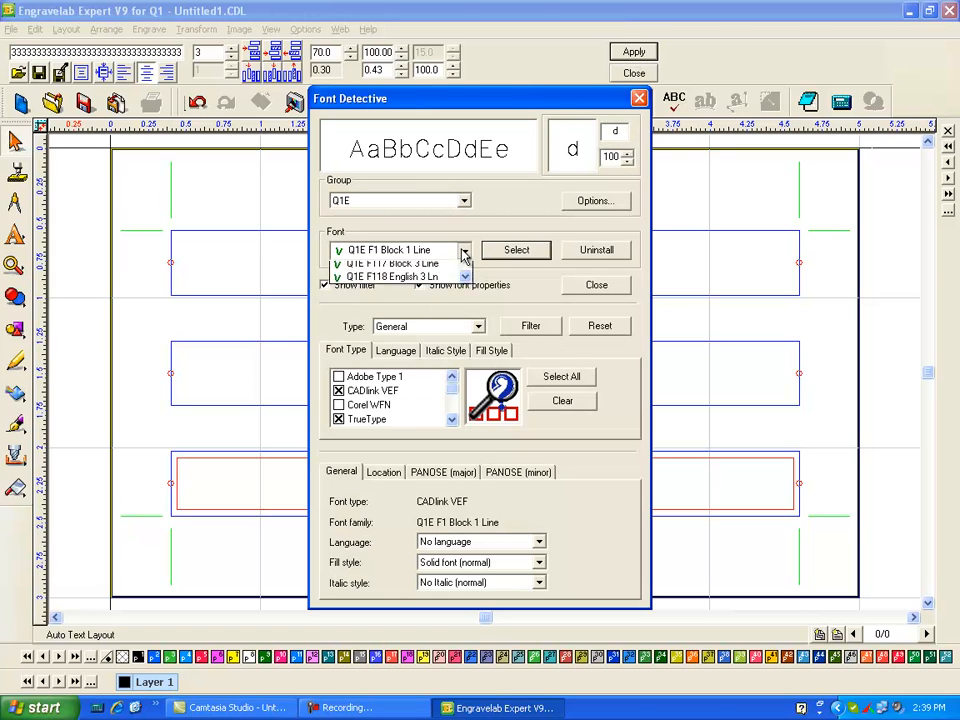
pyautogui.click(464, 248)
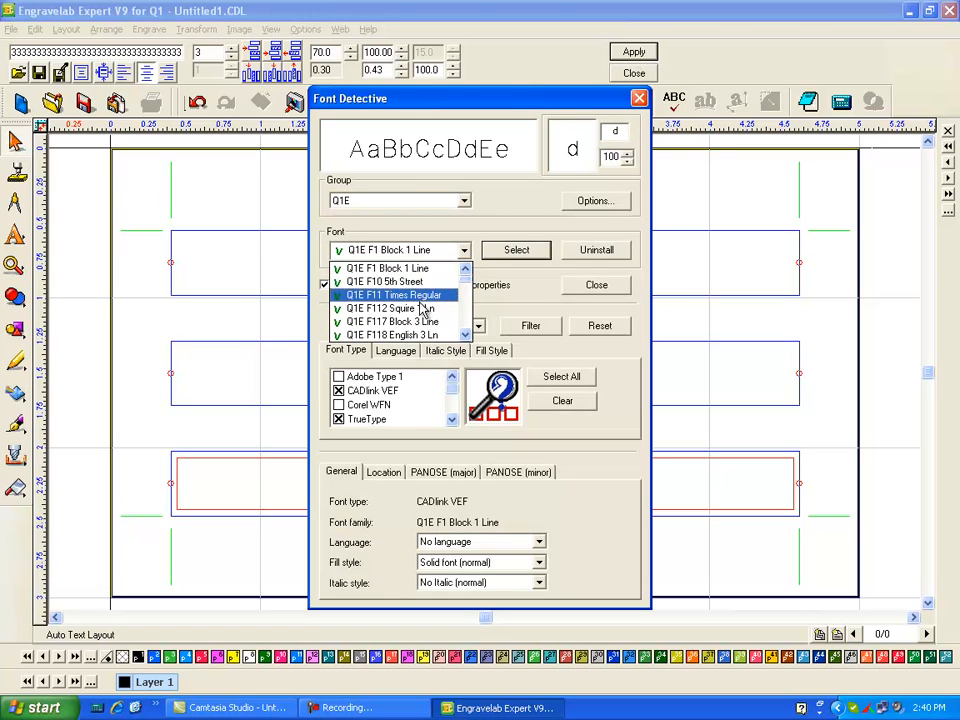
pyautogui.click(392, 334)
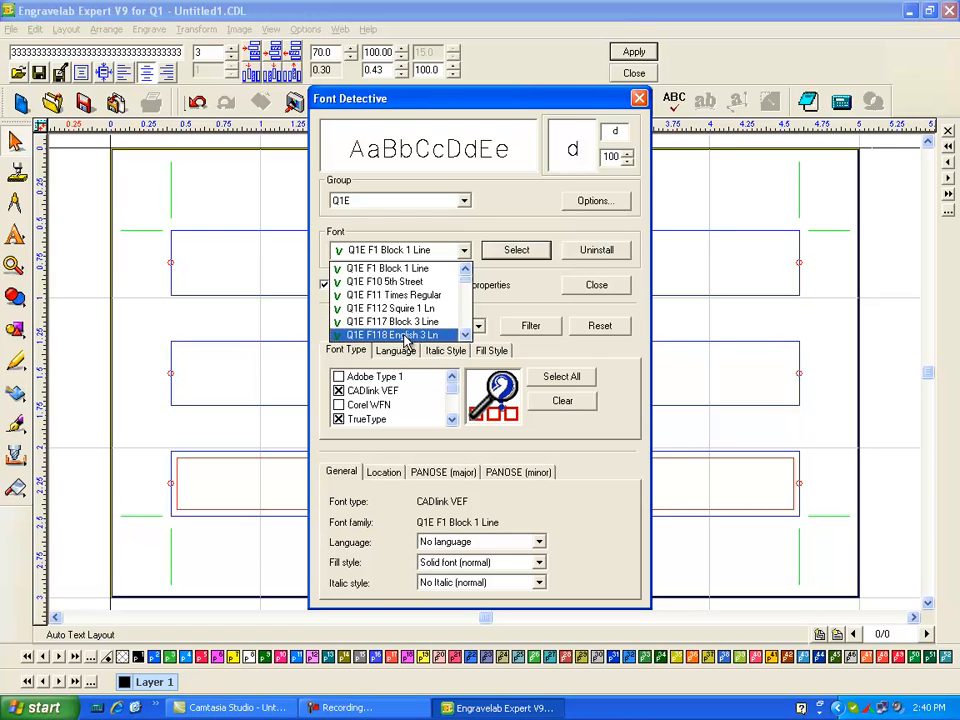
pyautogui.click(390, 334)
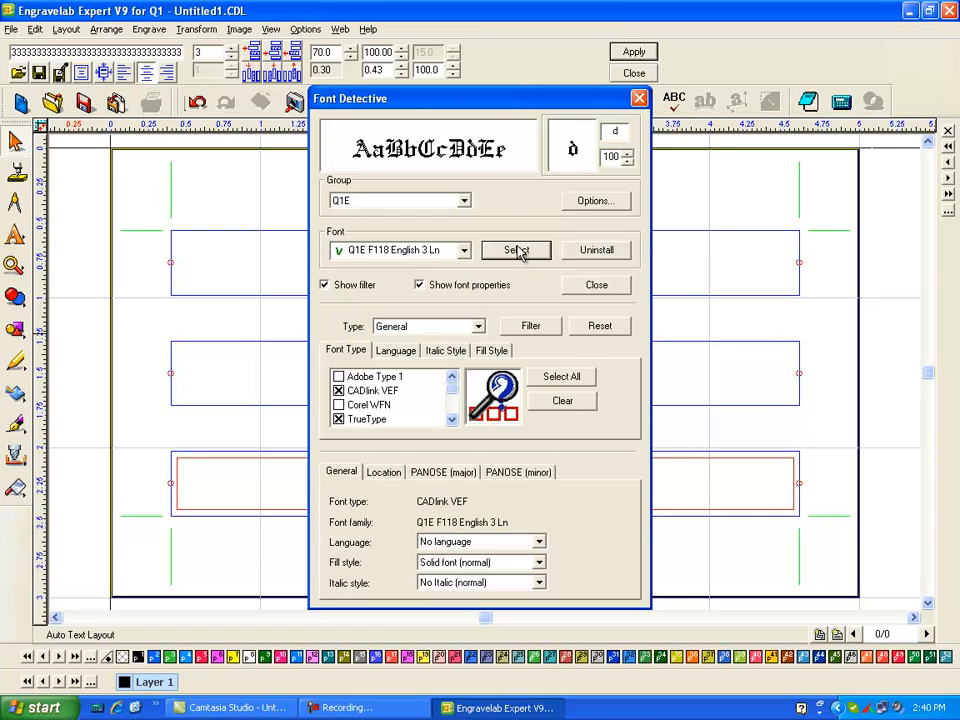
pyautogui.click(516, 250)
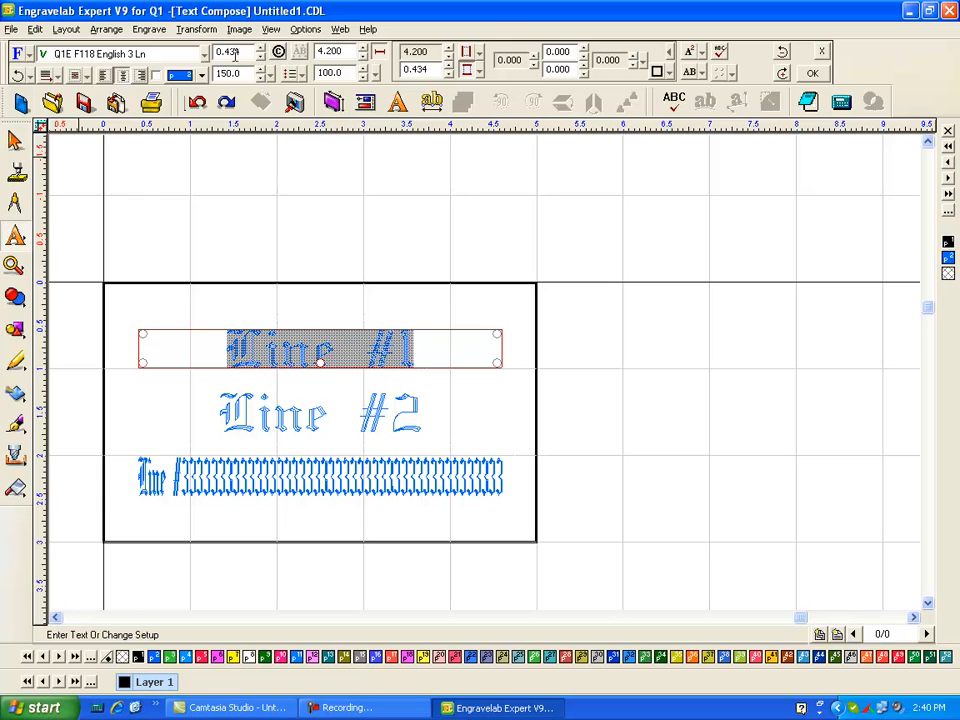
# Exit Text Compose and convert the second line to Upper Case so it reads LINE #2
pyautogui.click(200, 52)
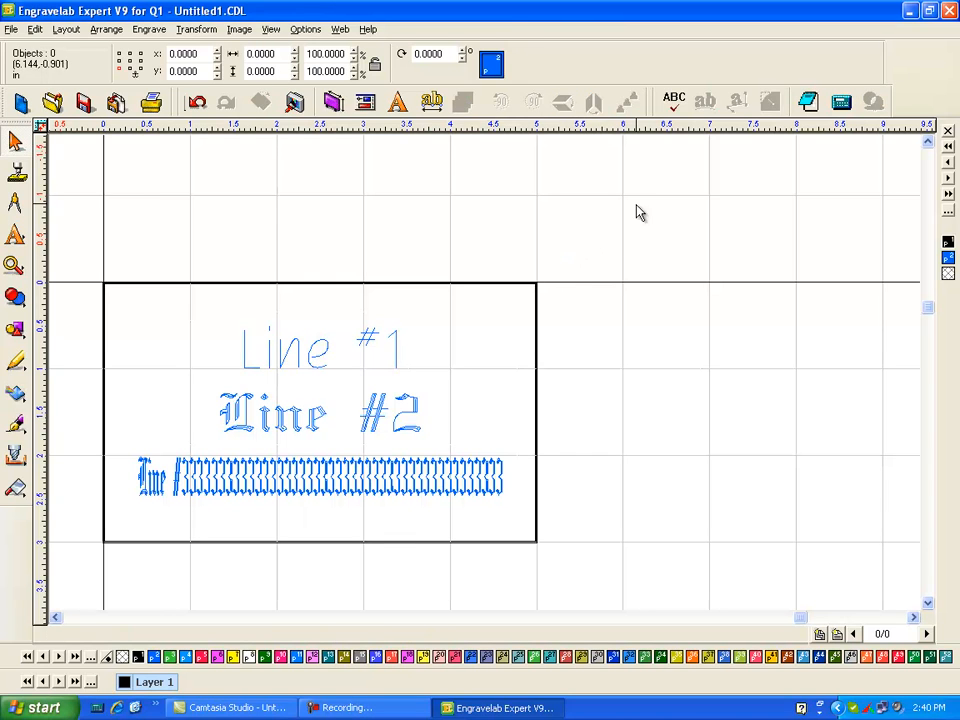
pyautogui.doubleClick(320, 412)
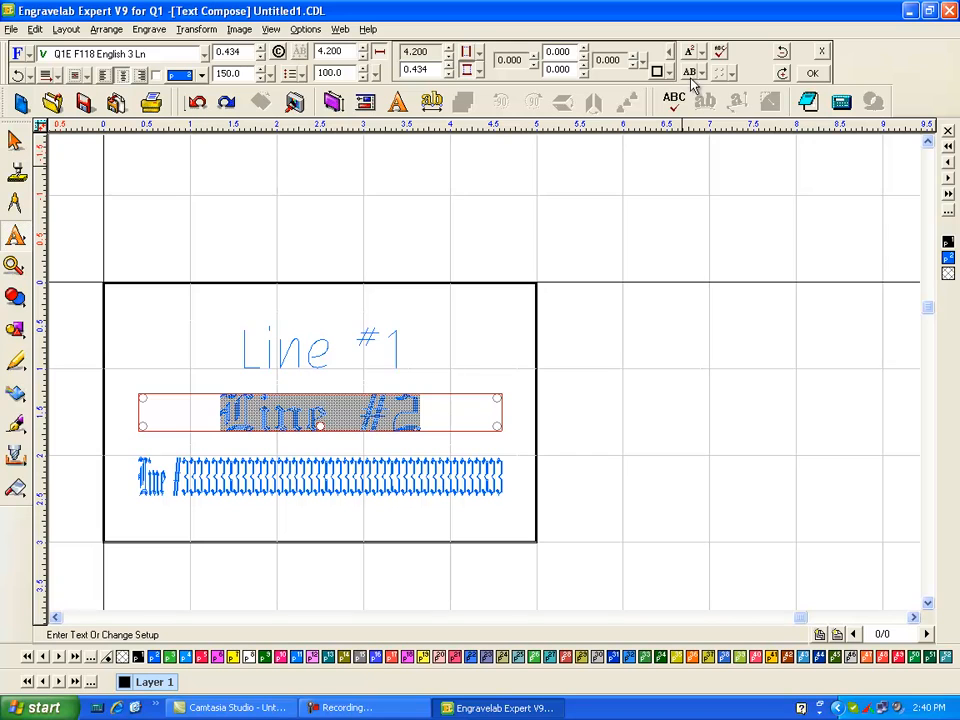
pyautogui.click(692, 72)
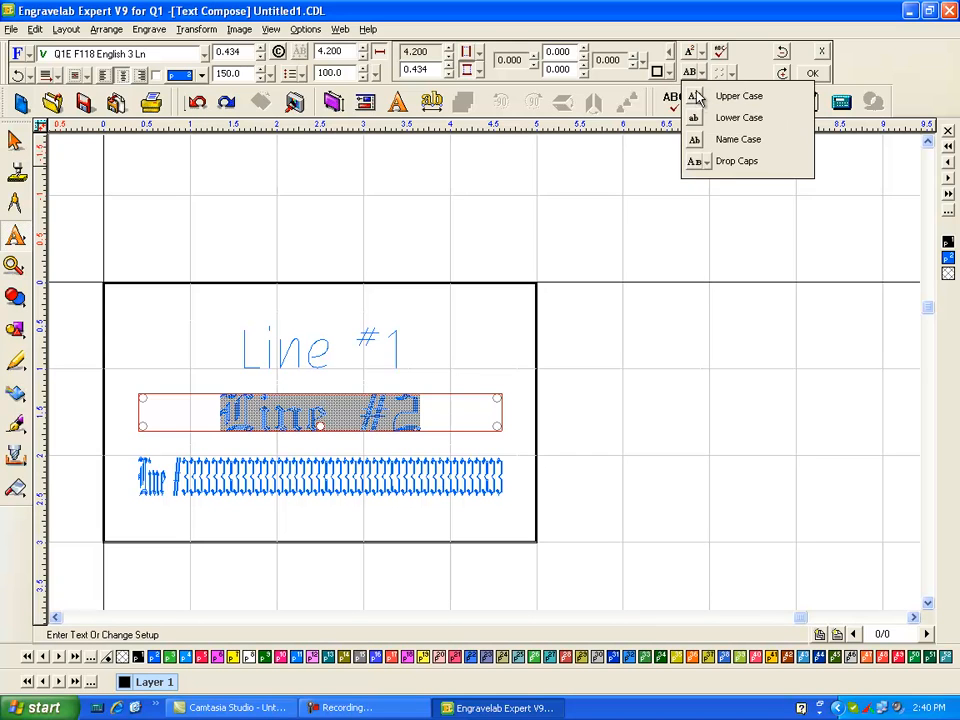
pyautogui.click(740, 96)
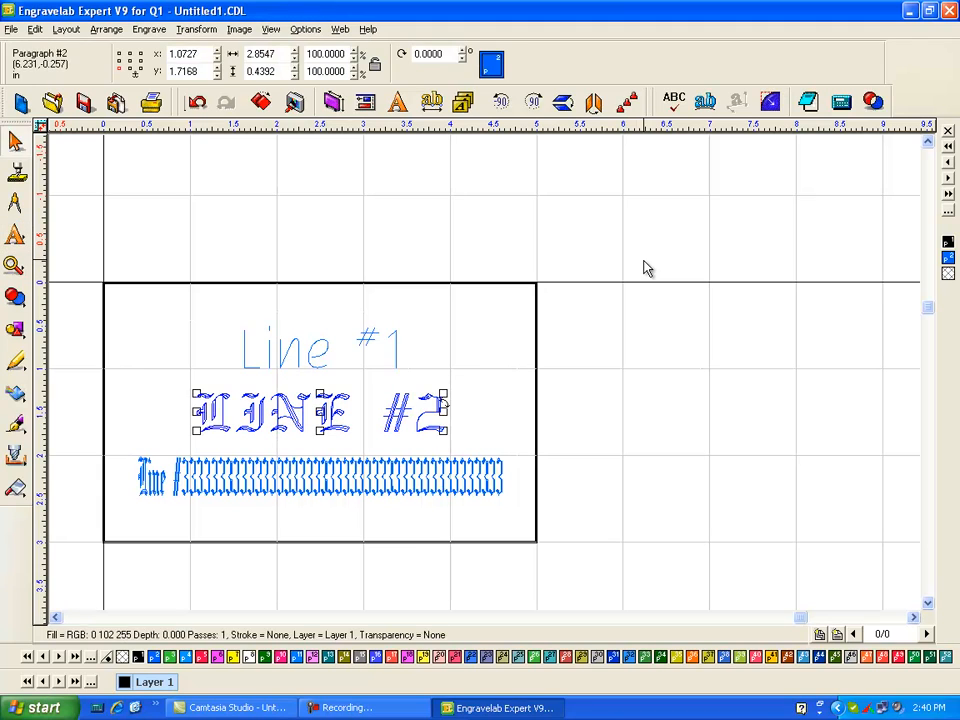